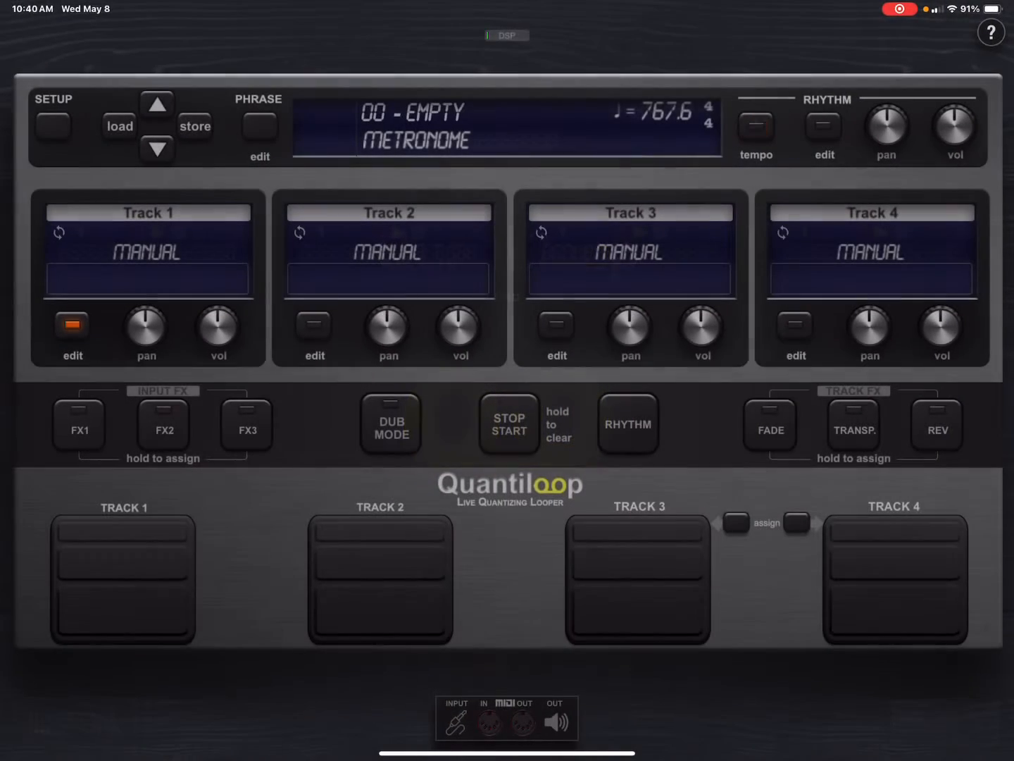
Step: Open Quantiloop's MIDI In control assignments and start a new MIDI controller assignment
{"action": "left_click", "coordinate": [756, 127]}
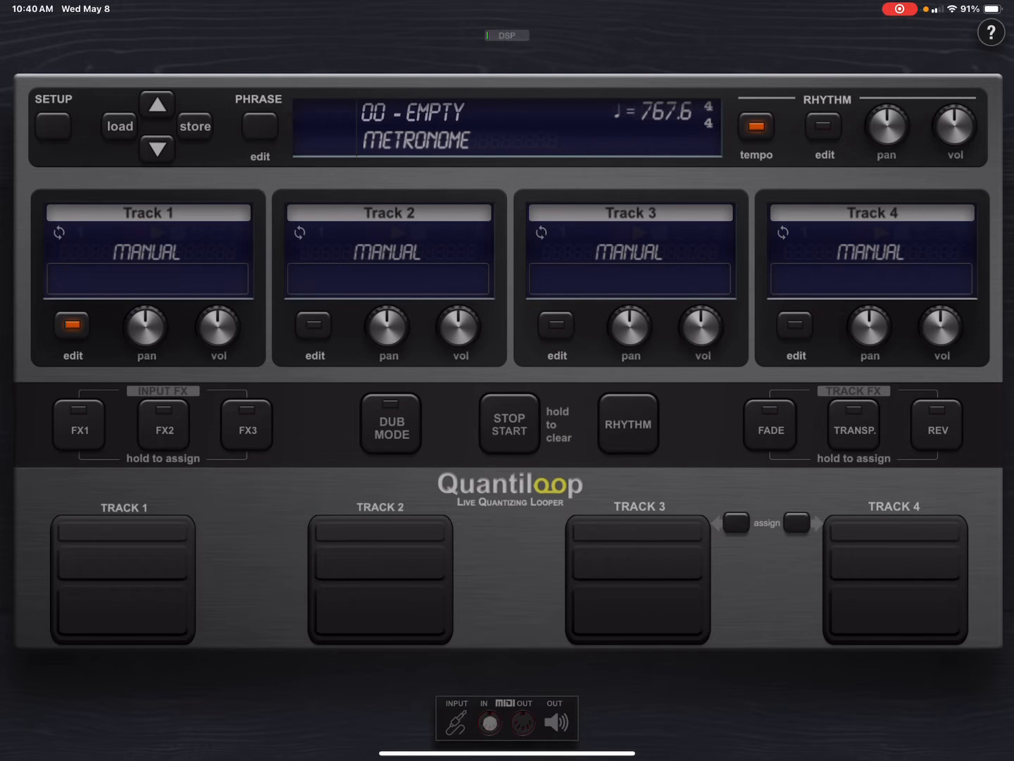
{"action": "left_click", "coordinate": [490, 721]}
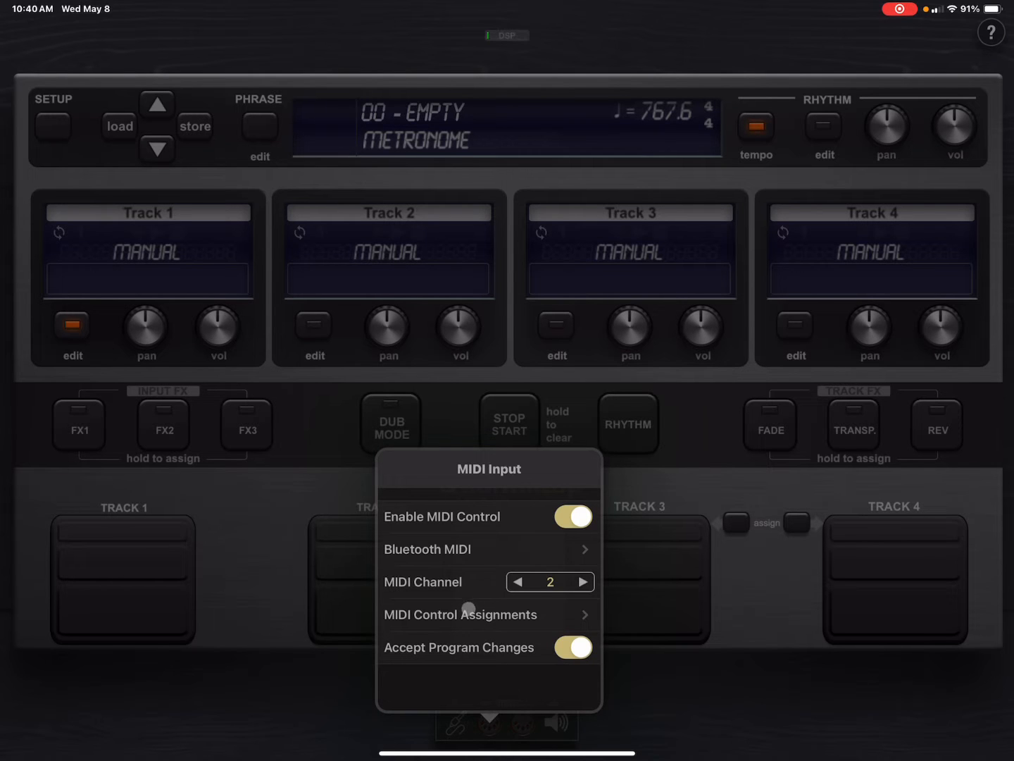
{"action": "mouse_move", "coordinate": [444, 592]}
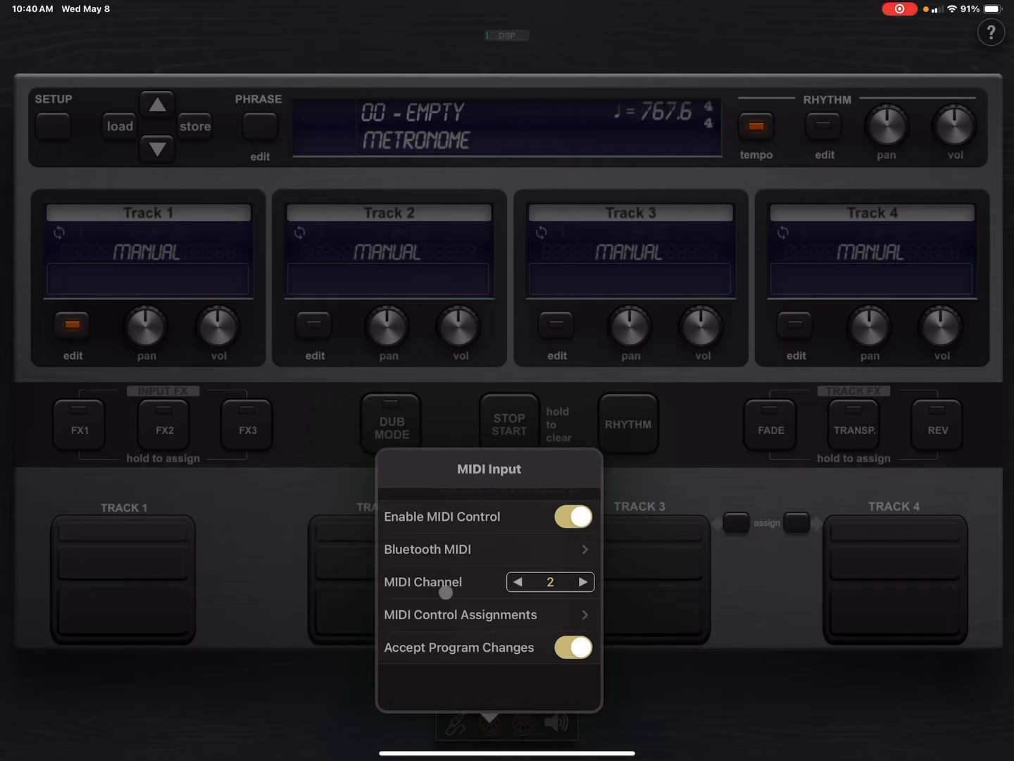
{"action": "left_click", "coordinate": [460, 614]}
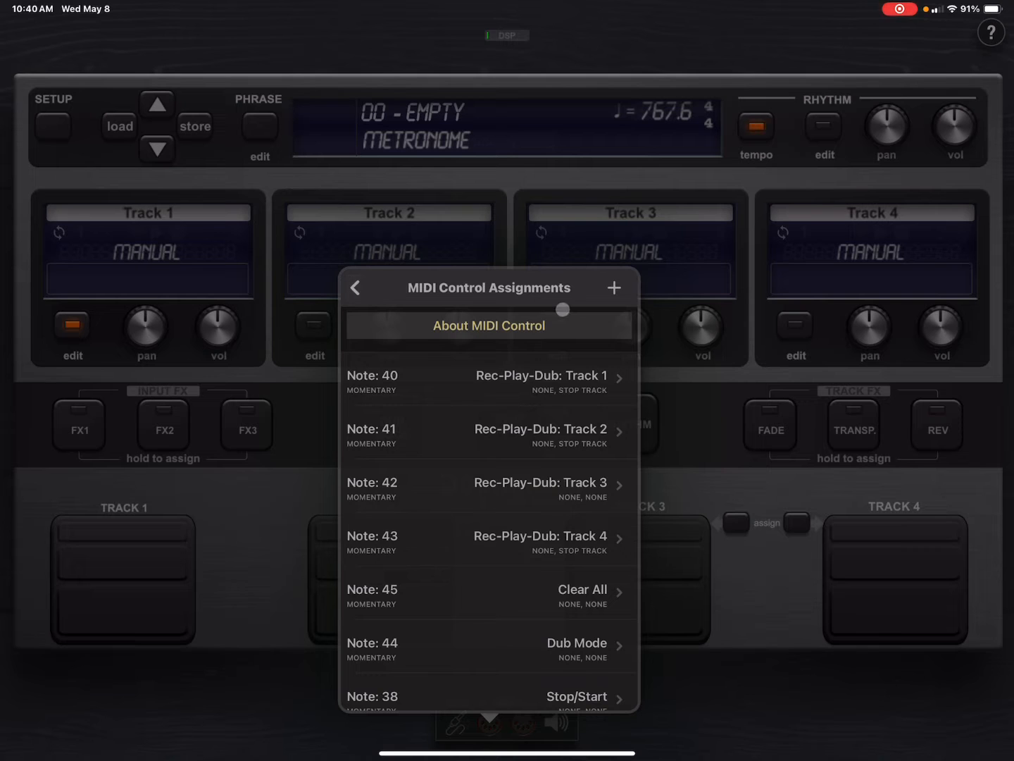
{"action": "left_click", "coordinate": [613, 287]}
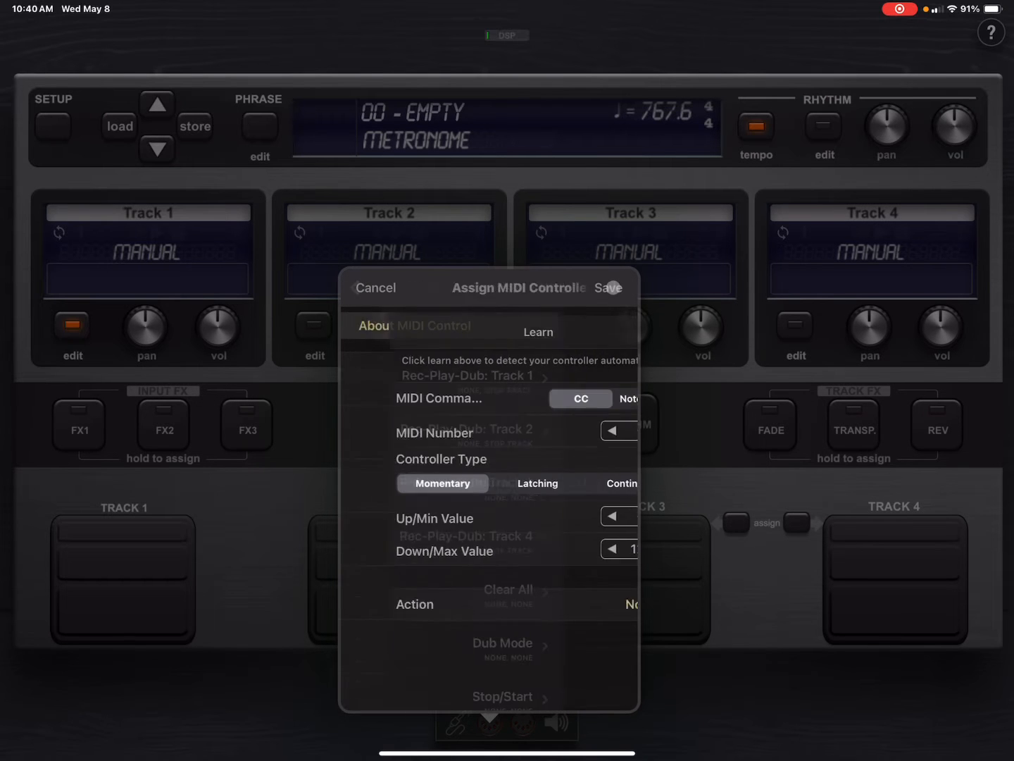
{"action": "left_click", "coordinate": [375, 287]}
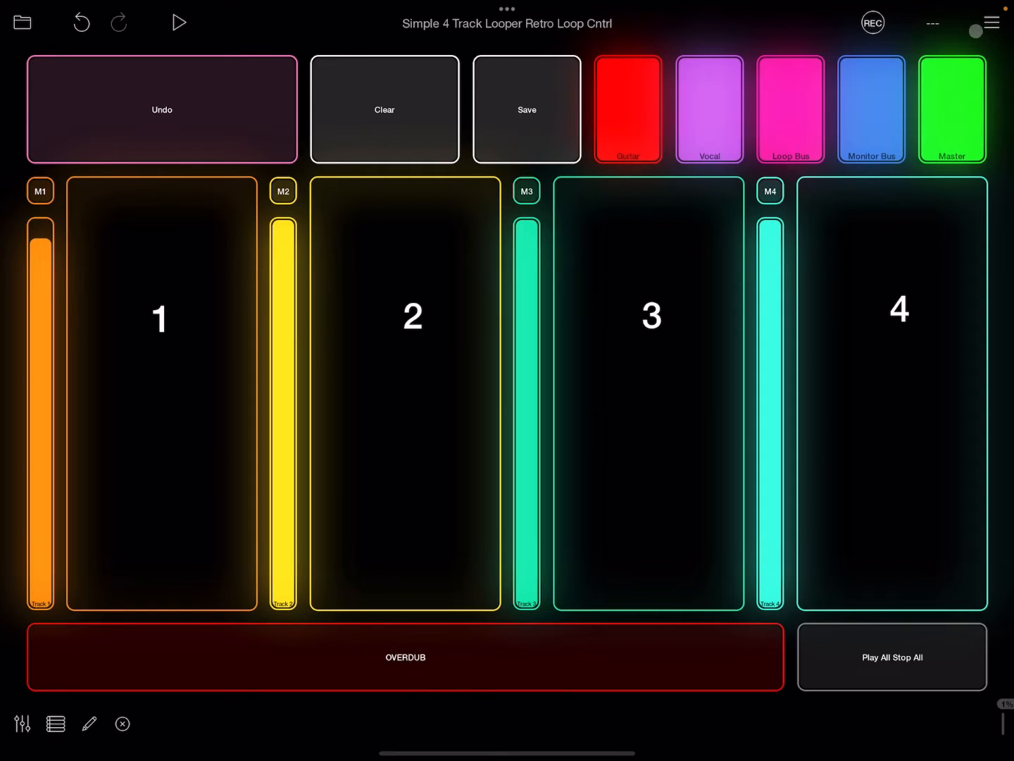
Step: Open Loopy Pro's Control Settings and switch off the project controller profiles
{"action": "left_click", "coordinate": [993, 22]}
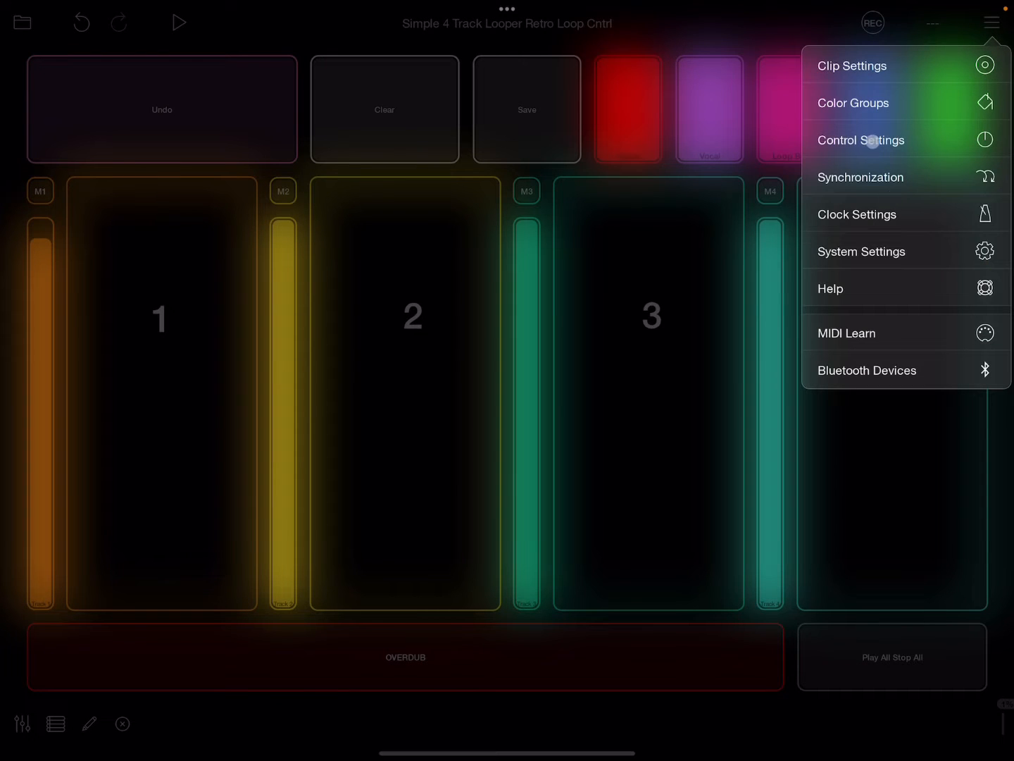
{"action": "left_click", "coordinate": [861, 141]}
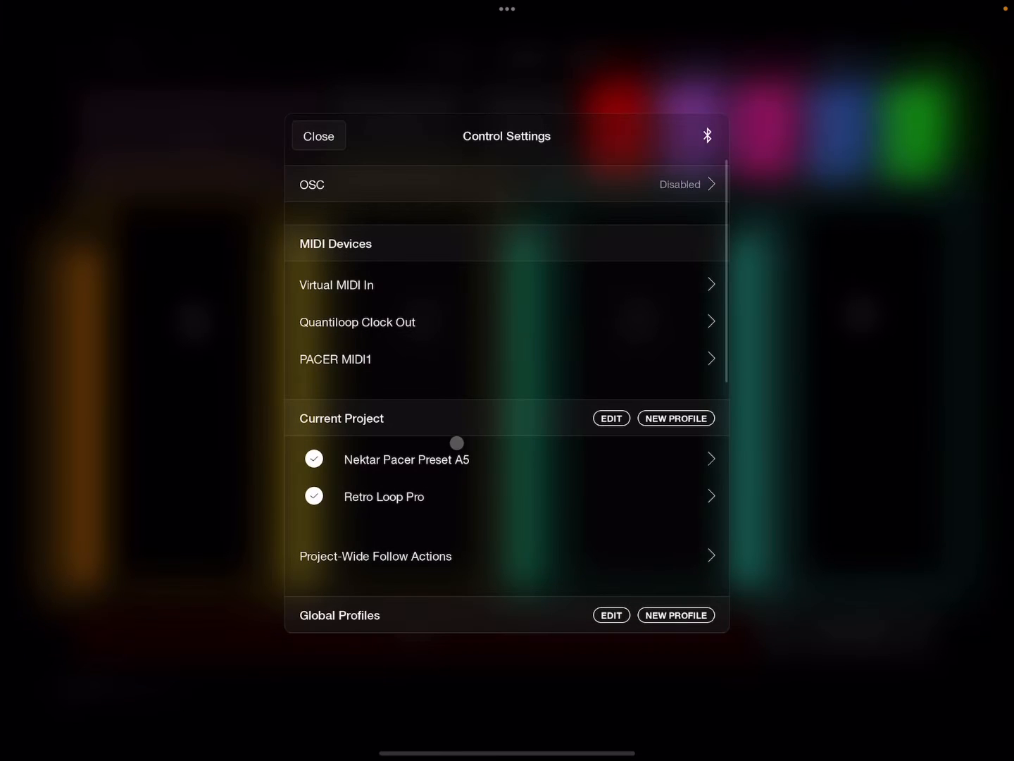
{"action": "left_click", "coordinate": [314, 459]}
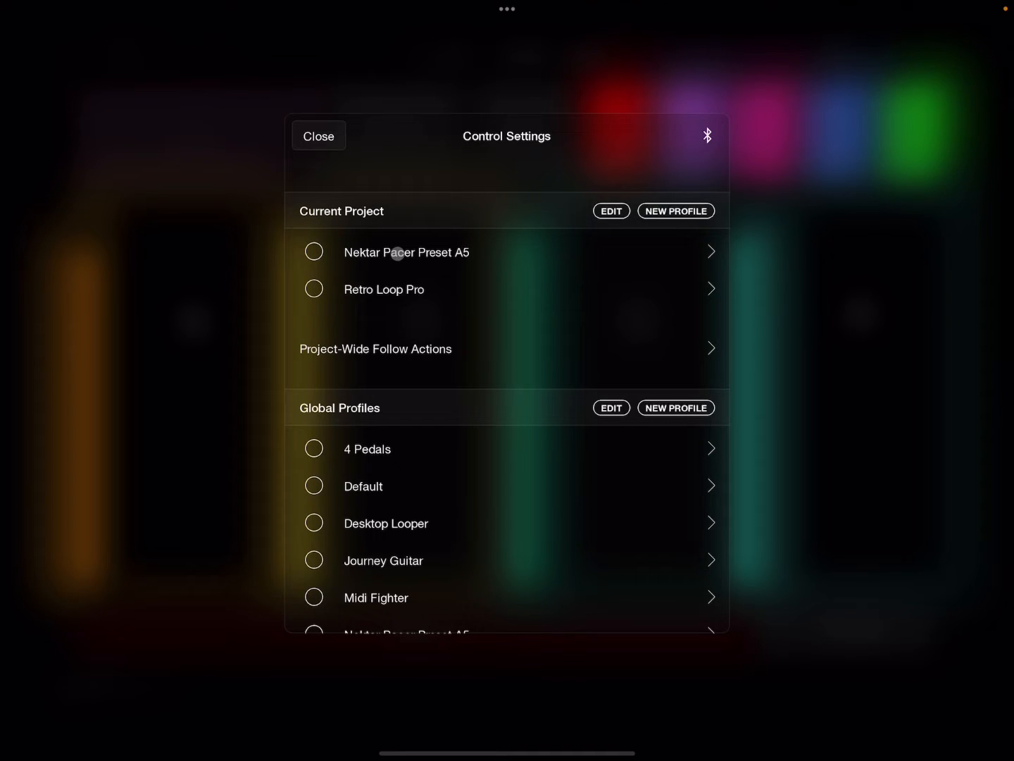
Step: Review the Nektar Pacer Preset A5 and Retro Loop Pro profile bindings
{"action": "left_click", "coordinate": [407, 253]}
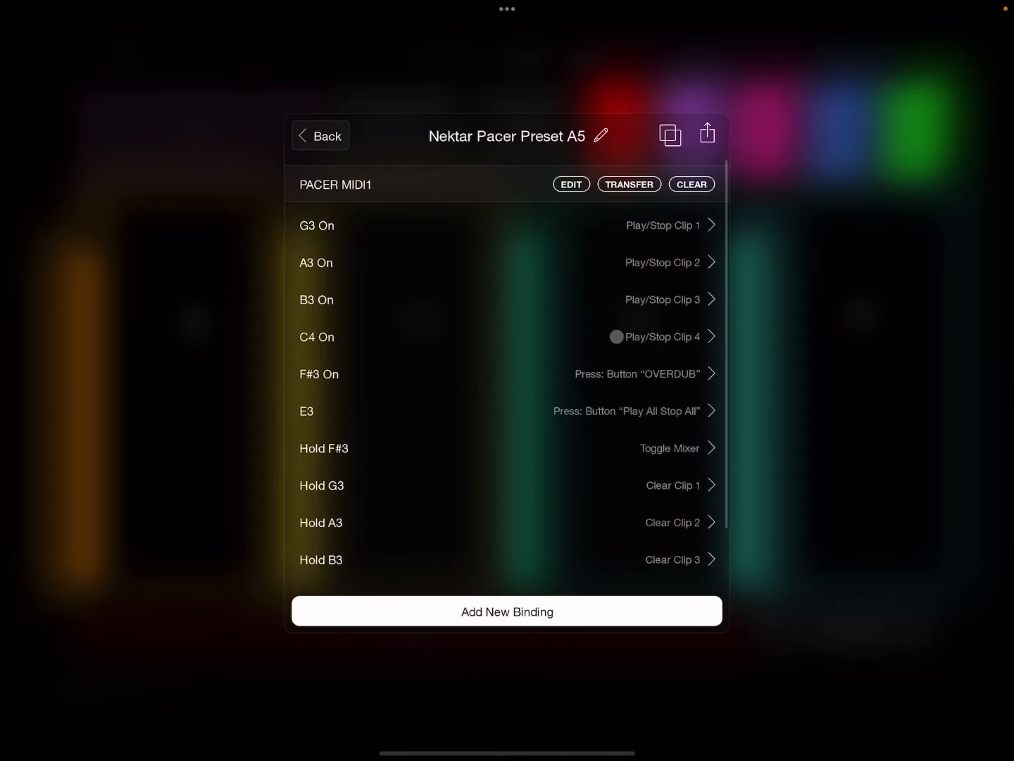
{"action": "scroll", "scroll_direction": "down", "scroll_amount": 3}
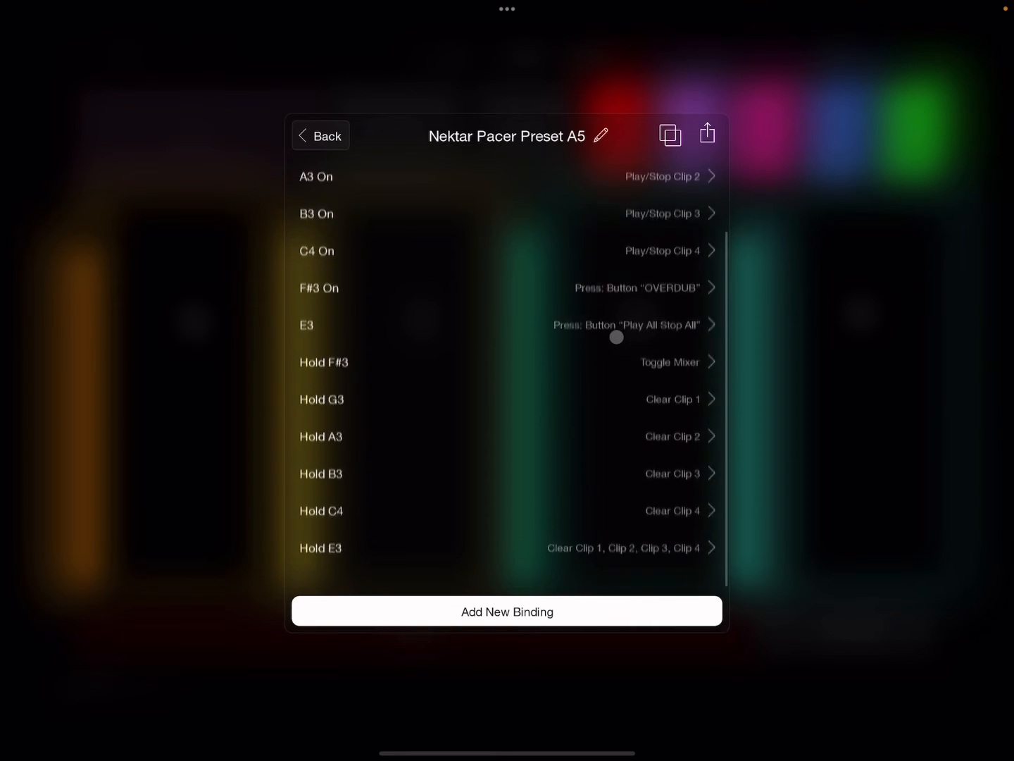
{"action": "left_click", "coordinate": [320, 136]}
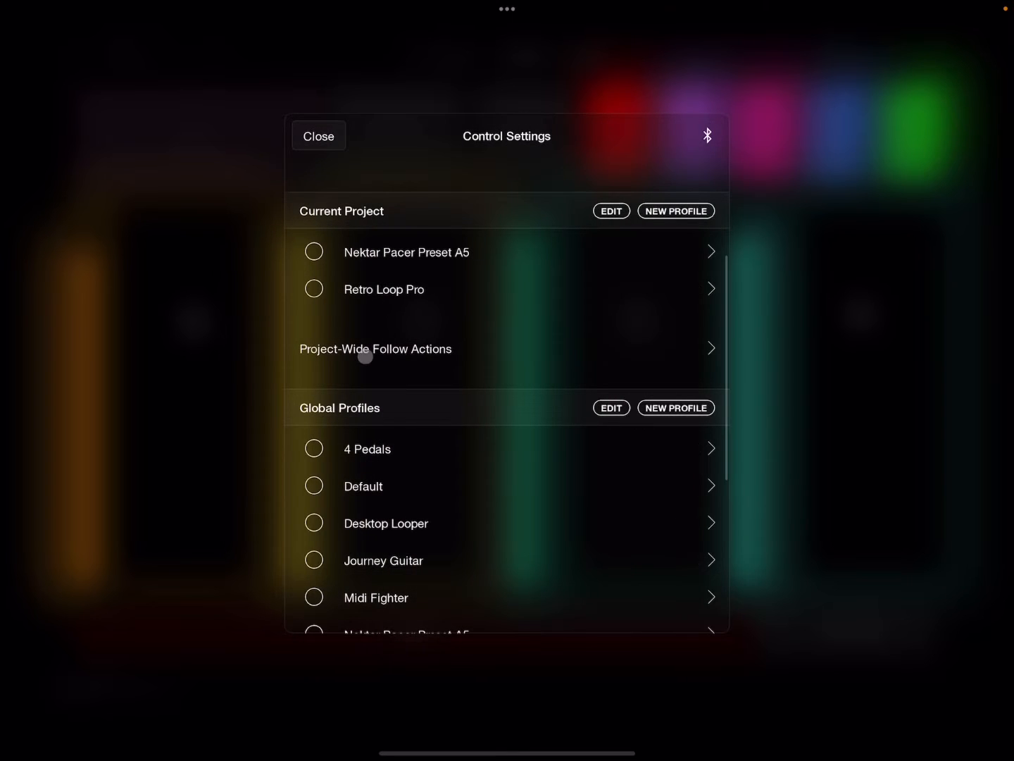
{"action": "left_click", "coordinate": [384, 289]}
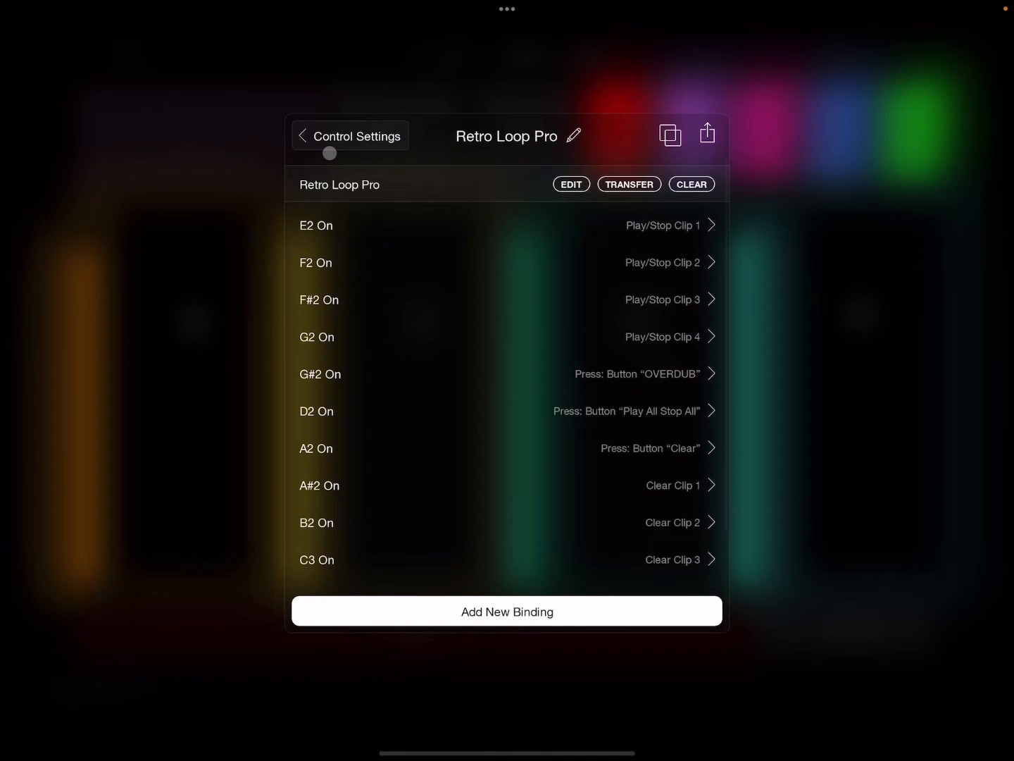
{"action": "left_click", "coordinate": [349, 135]}
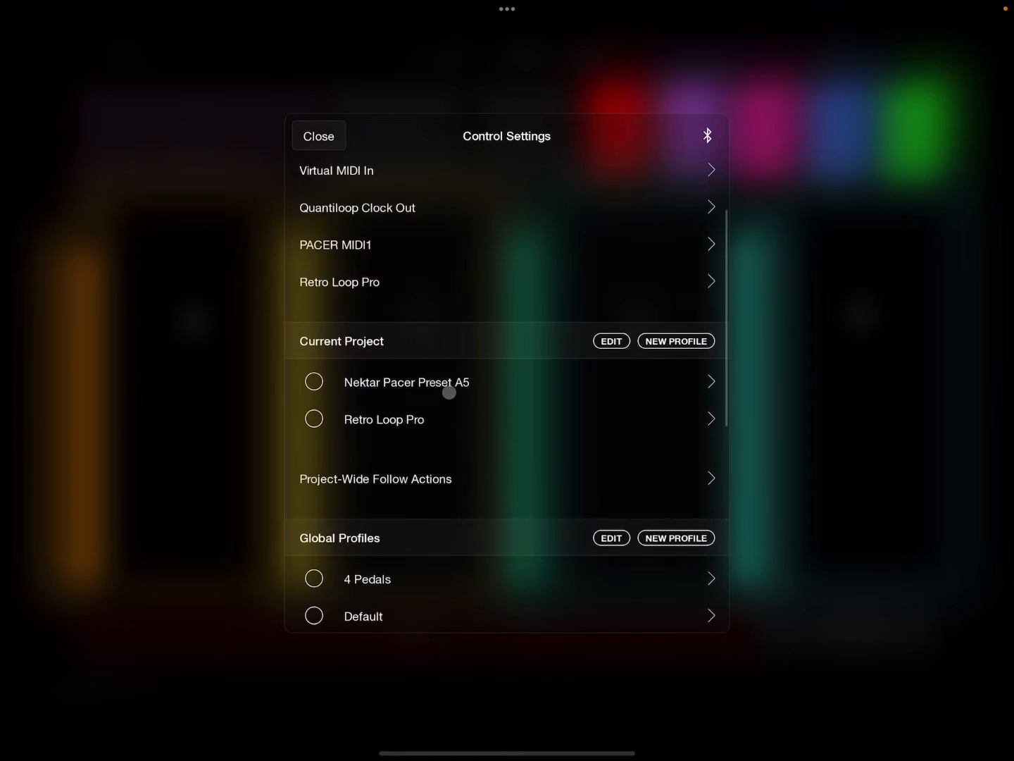
Step: Recheck the Nektar Pacer Preset A5 bindings, then close Control Settings
{"action": "left_click", "coordinate": [406, 382]}
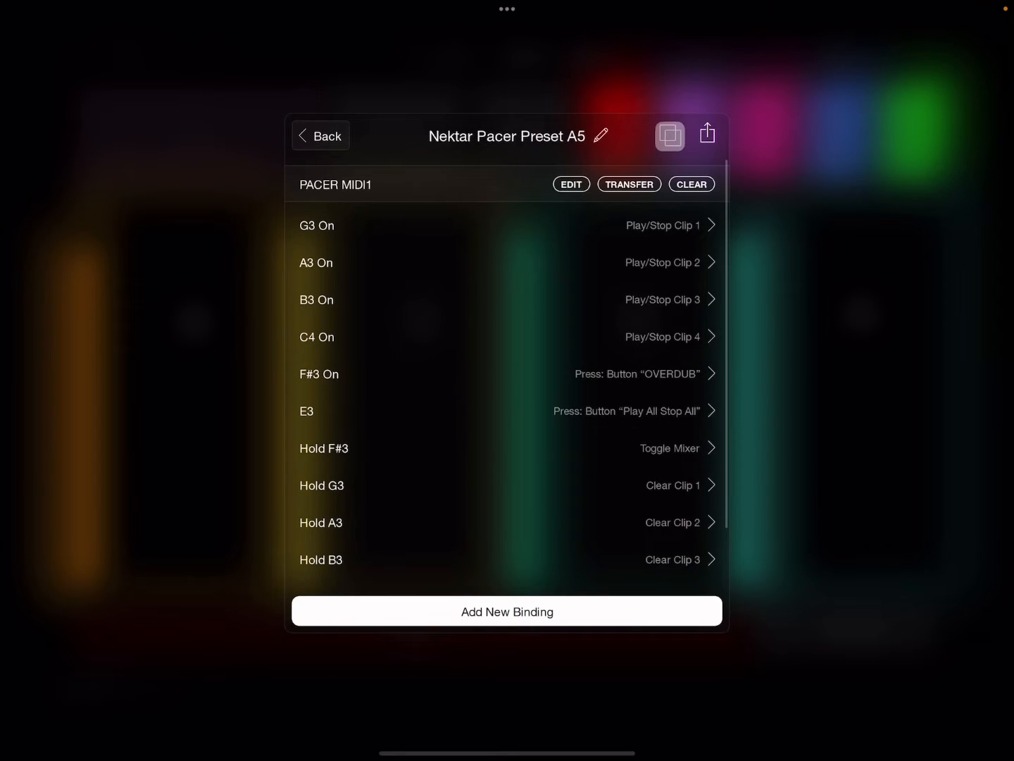
{"action": "left_click", "coordinate": [668, 133]}
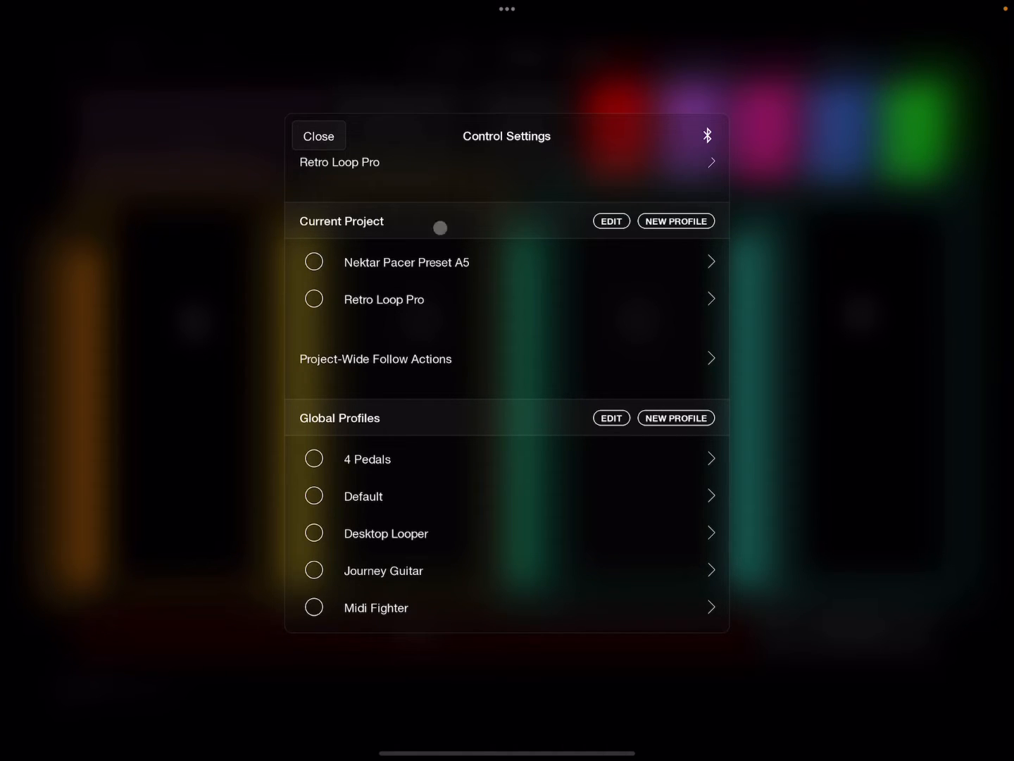
{"action": "mouse_move", "coordinate": [465, 324]}
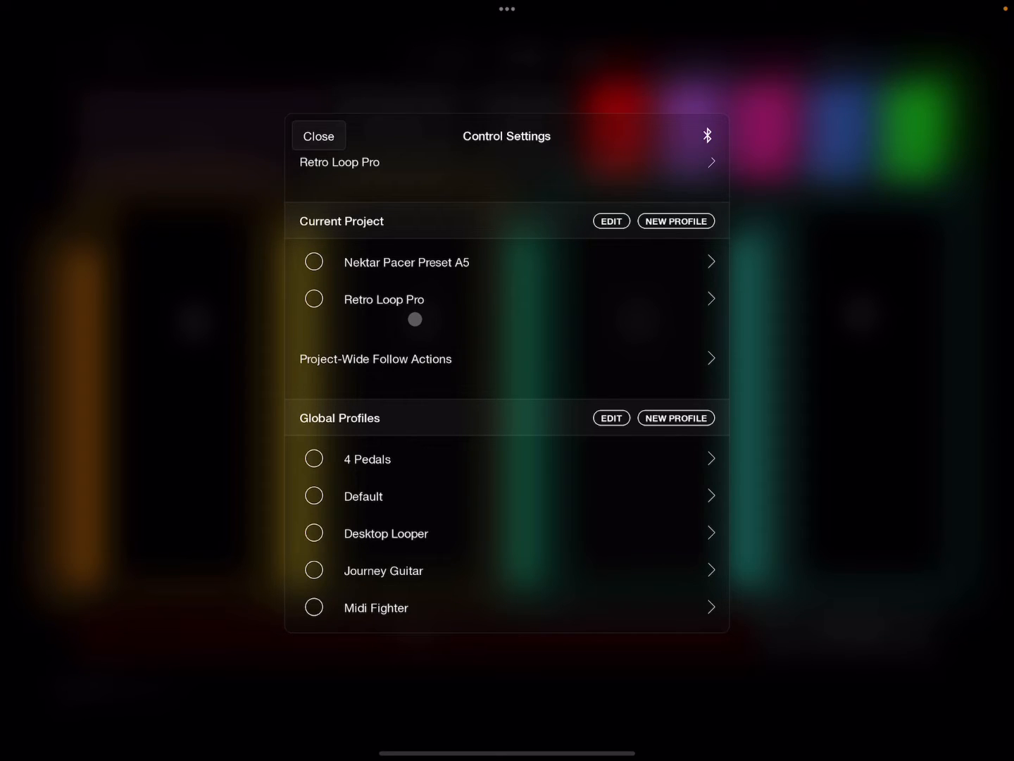
{"action": "left_click", "coordinate": [314, 299]}
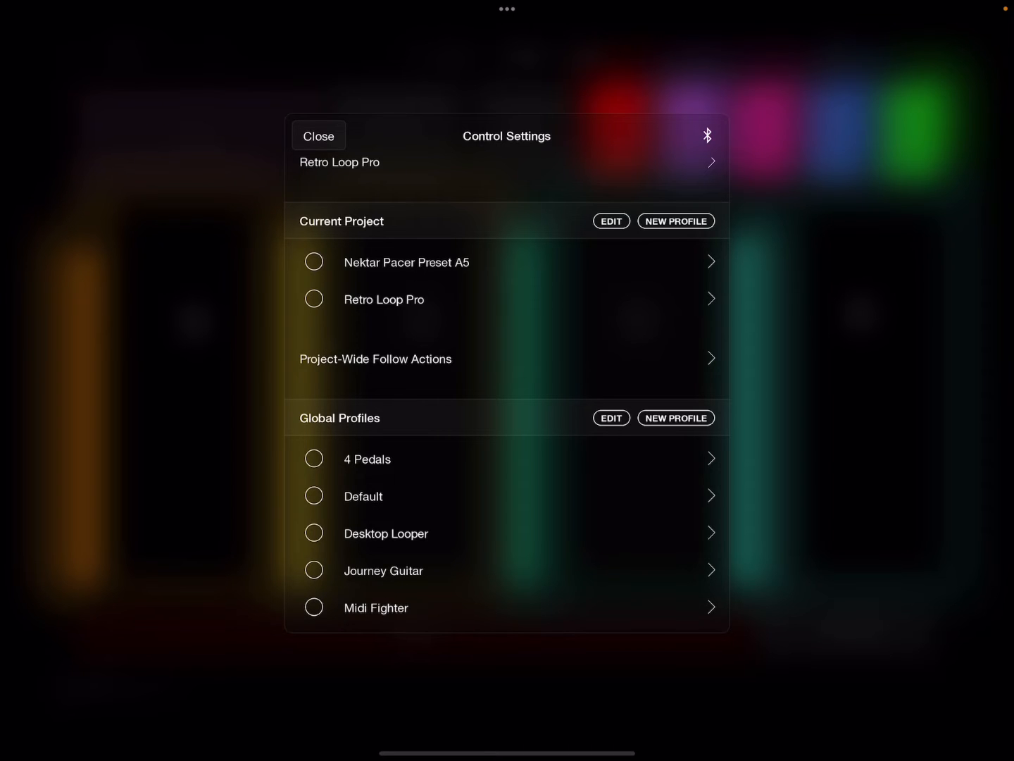
{"action": "scroll", "scroll_direction": "down", "scroll_amount": 3}
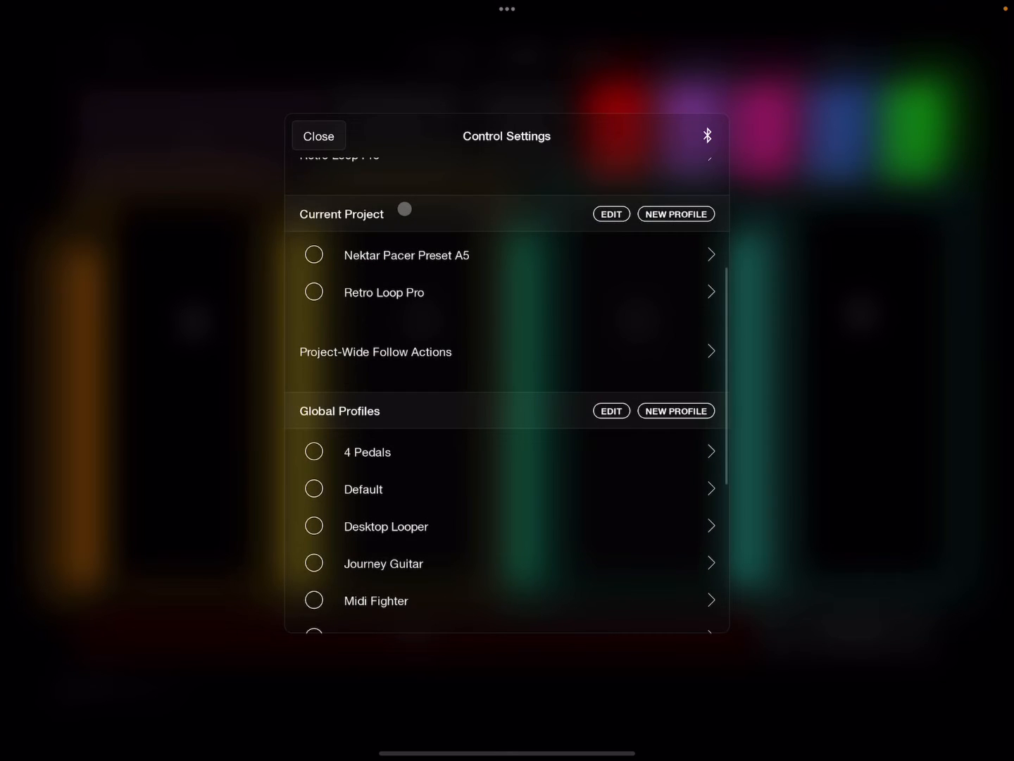
{"action": "scroll", "scroll_direction": "up", "scroll_amount": 3}
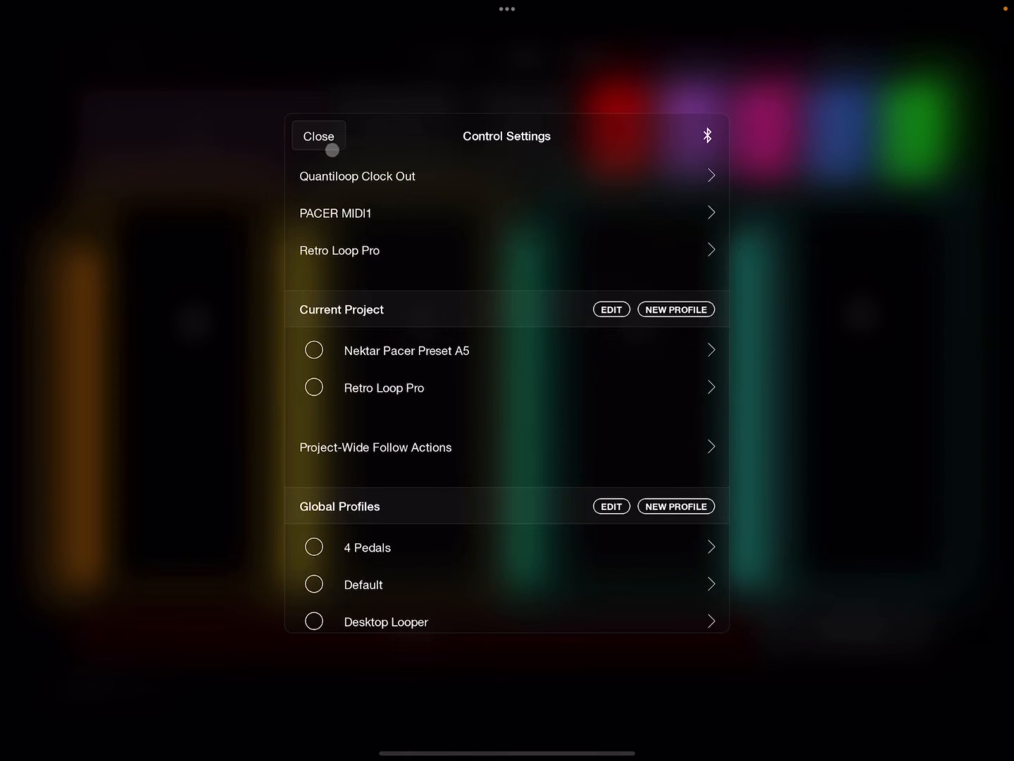
{"action": "left_click", "coordinate": [314, 388]}
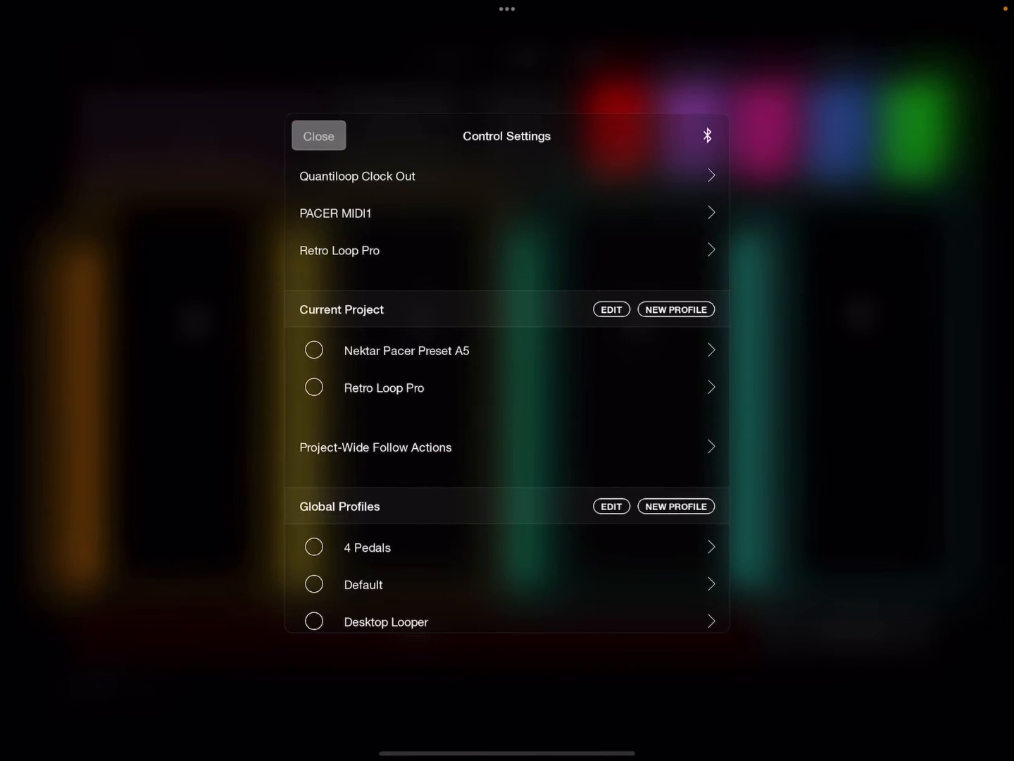
{"action": "left_click", "coordinate": [319, 135]}
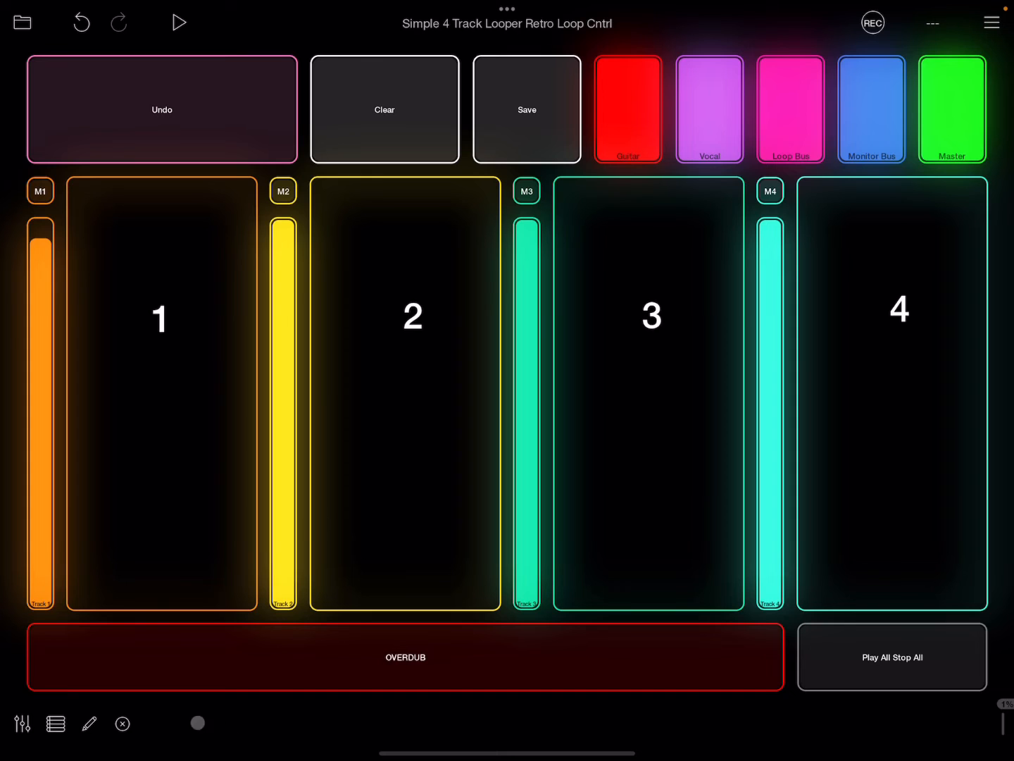
Step: Give Button 10 a press action: Select Controller Profile, target Nektar Pacer Preset A5
{"action": "left_click", "coordinate": [90, 724]}
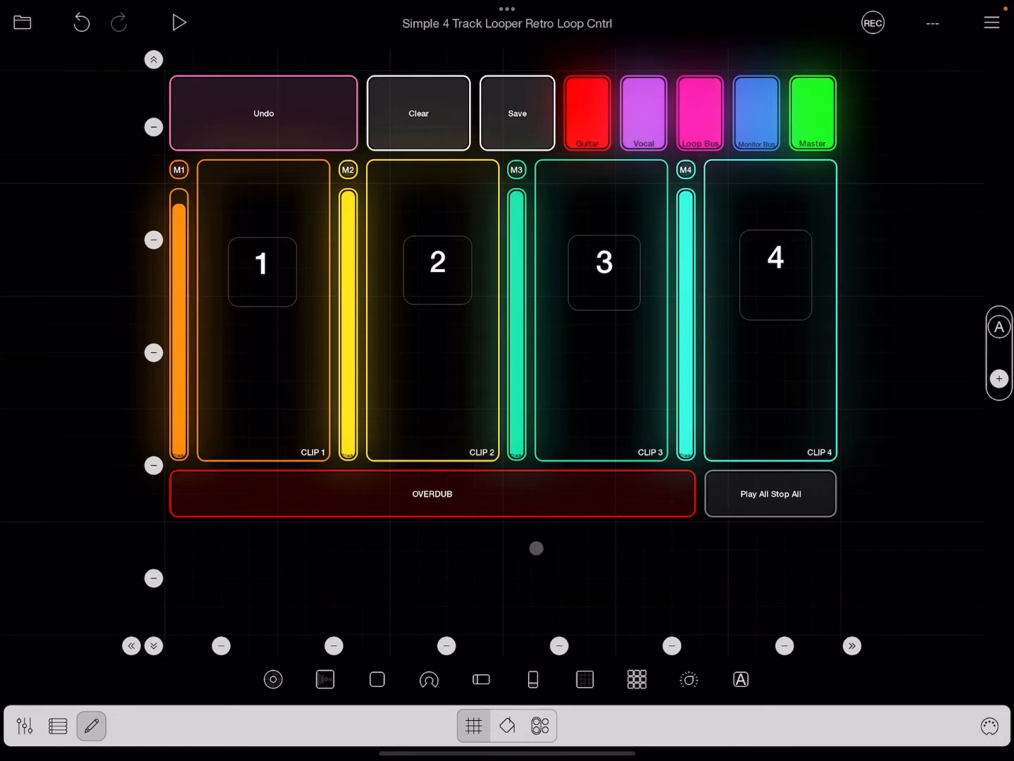
{"action": "left_click", "coordinate": [380, 680]}
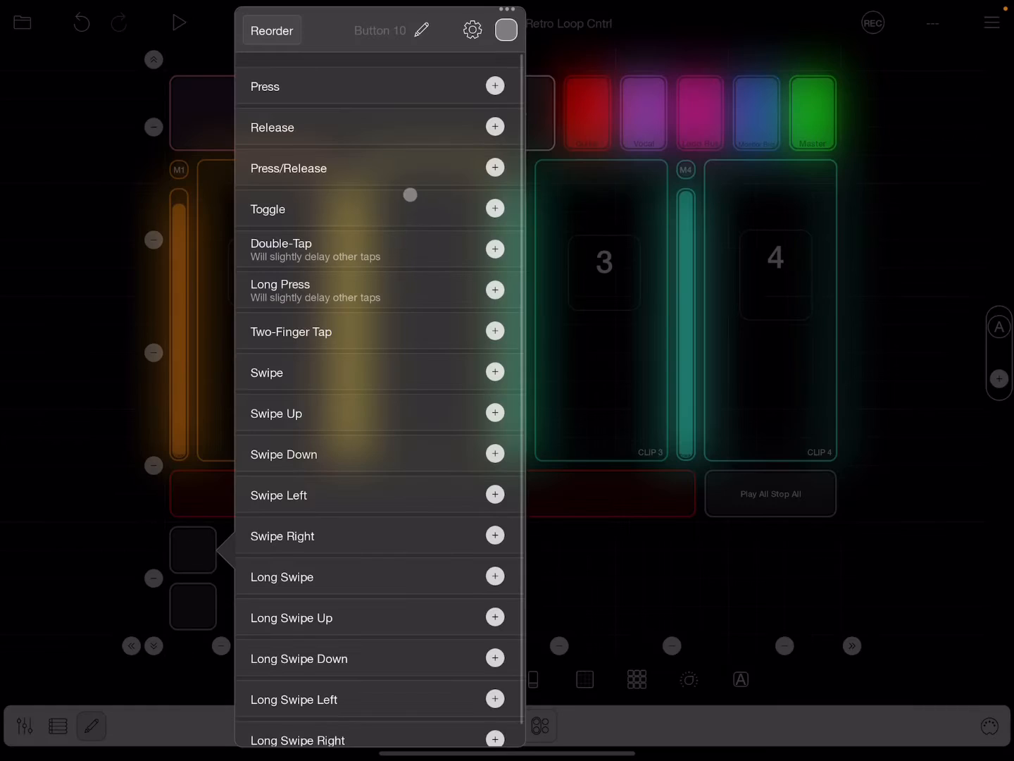
{"action": "left_click", "coordinate": [494, 85]}
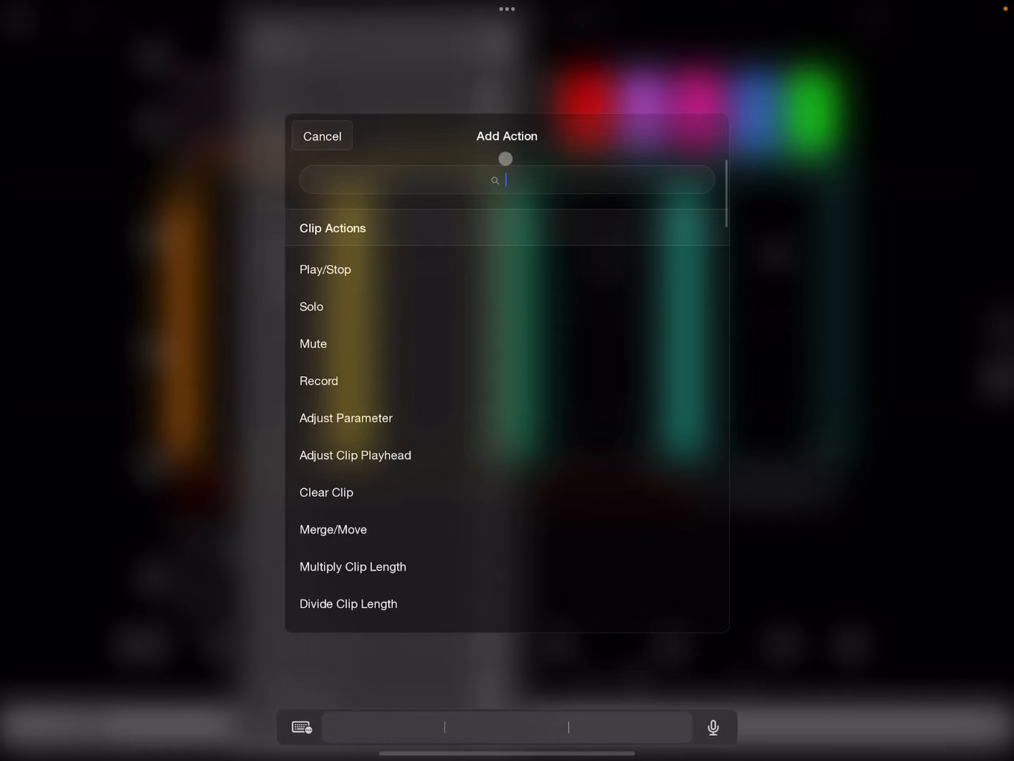
{"action": "type", "text": "profi"}
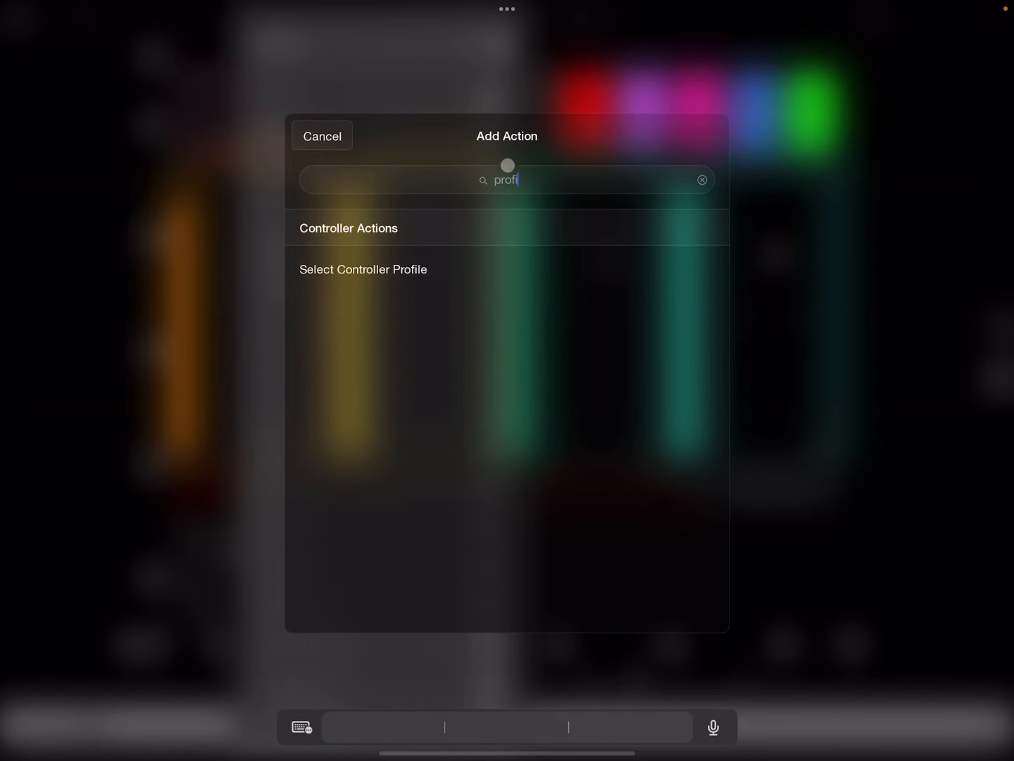
{"action": "left_click", "coordinate": [363, 269]}
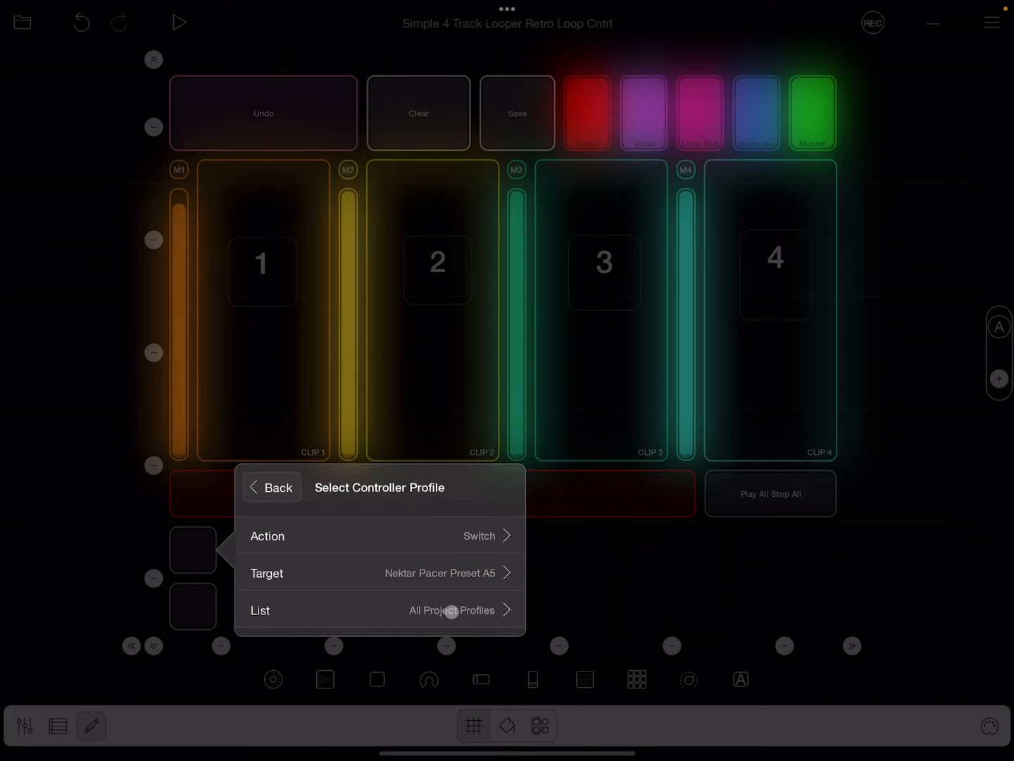
{"action": "left_click", "coordinate": [271, 487]}
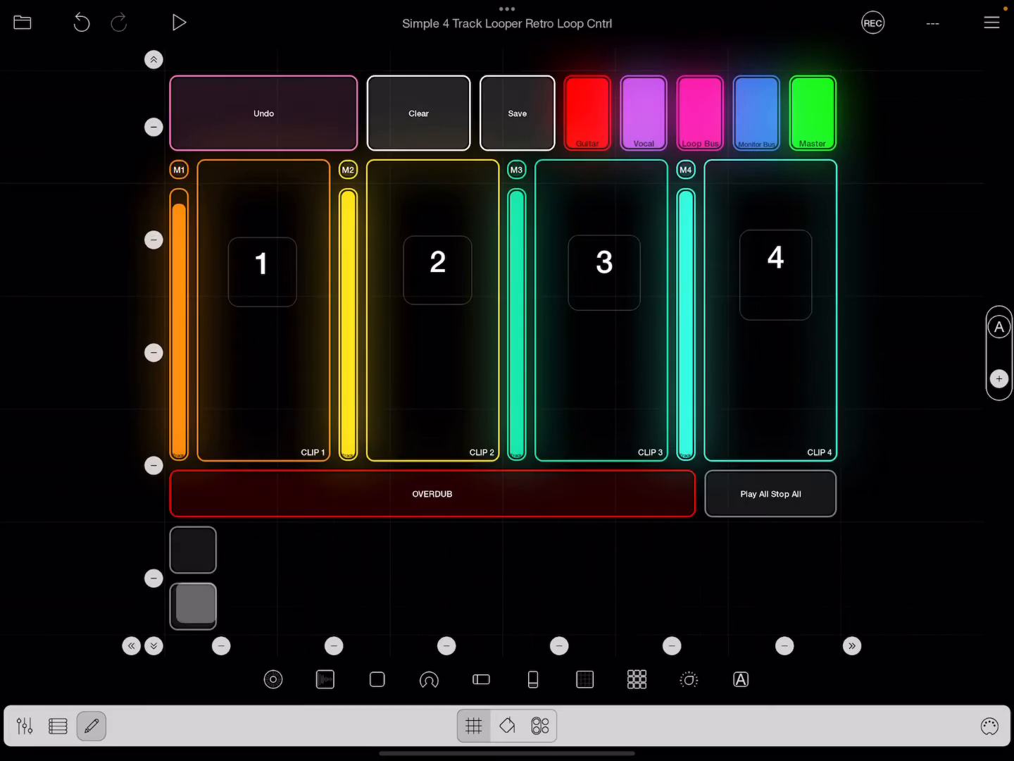
Step: Give Button 11 a press action: Select Controller Profile, target Retro Loop Pro
{"action": "left_click", "coordinate": [192, 605]}
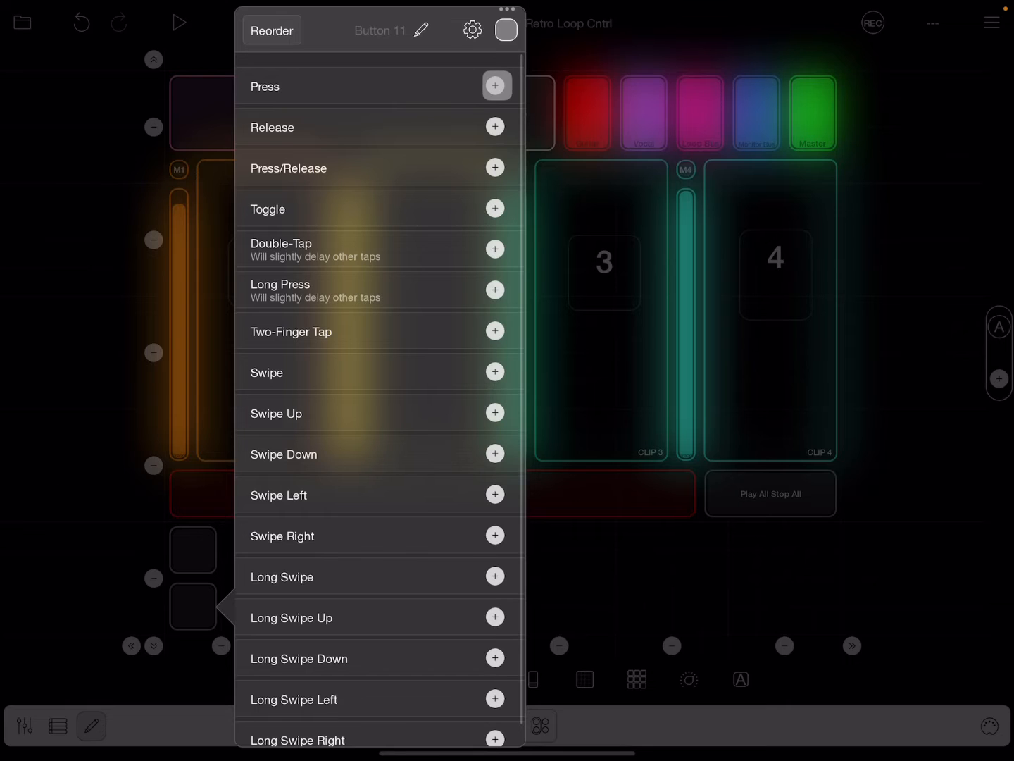
{"action": "left_click", "coordinate": [496, 85]}
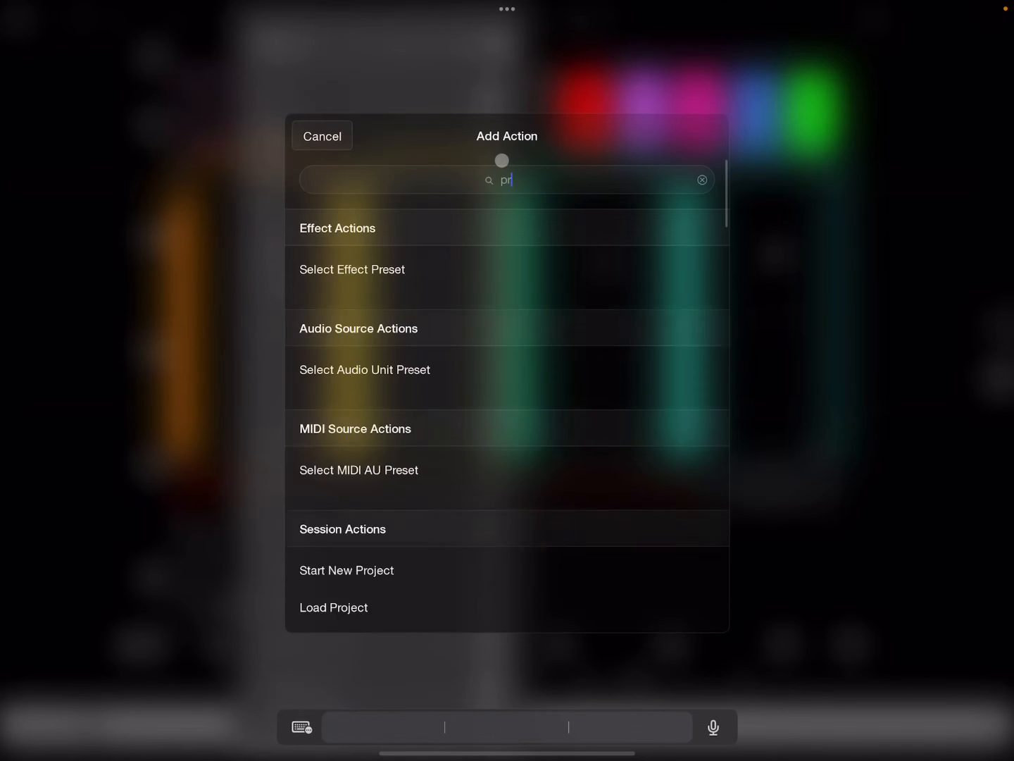
{"action": "type", "text": "ofile"}
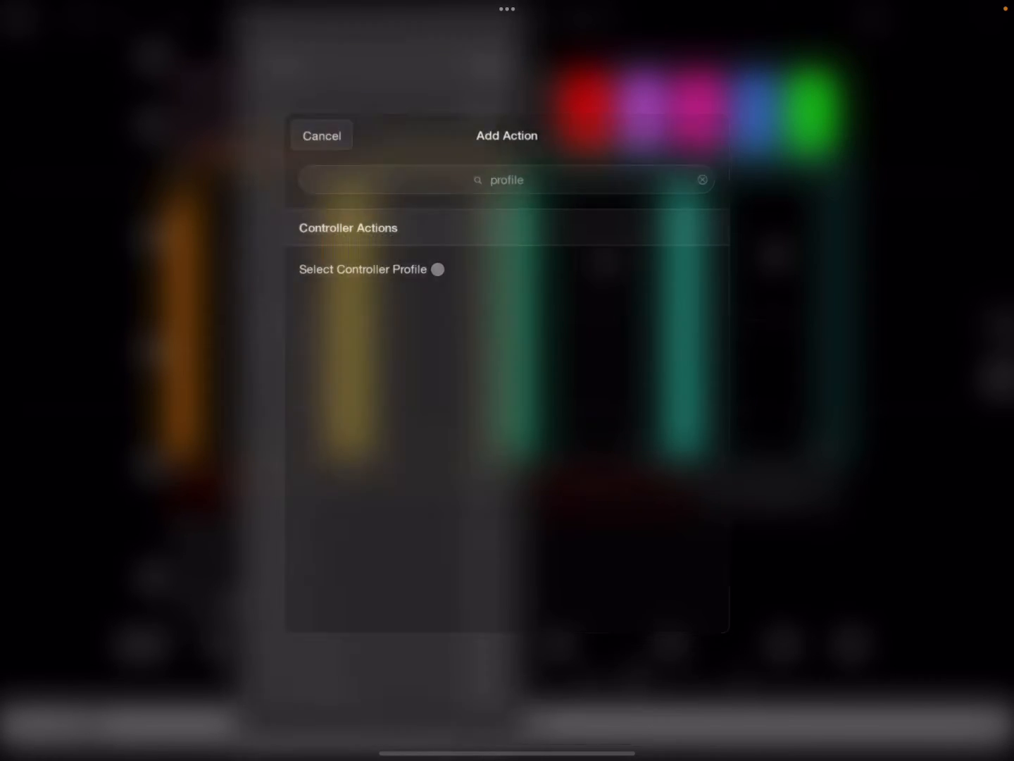
{"action": "left_click", "coordinate": [362, 269]}
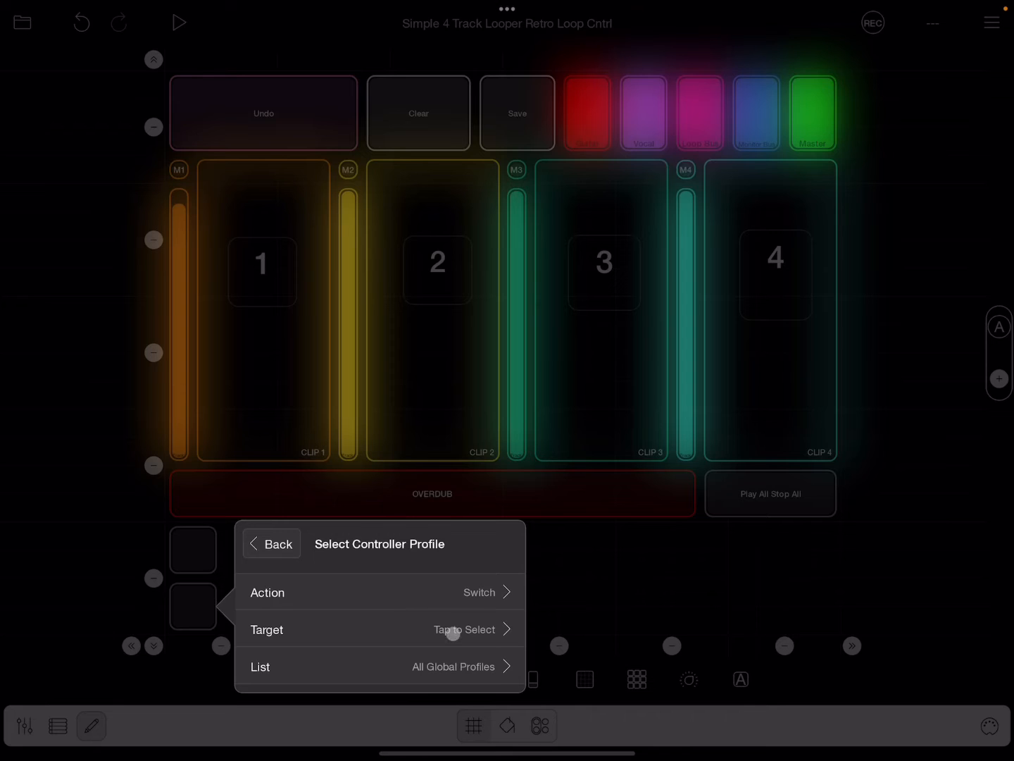
{"action": "left_click", "coordinate": [455, 667]}
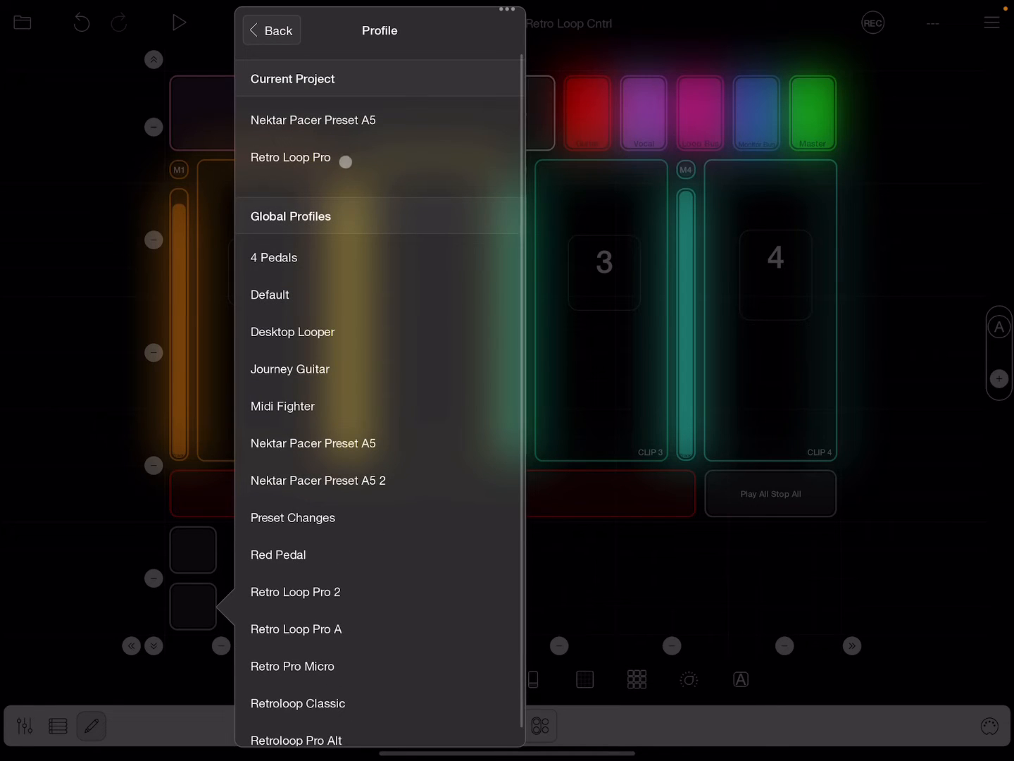
{"action": "left_click", "coordinate": [272, 30]}
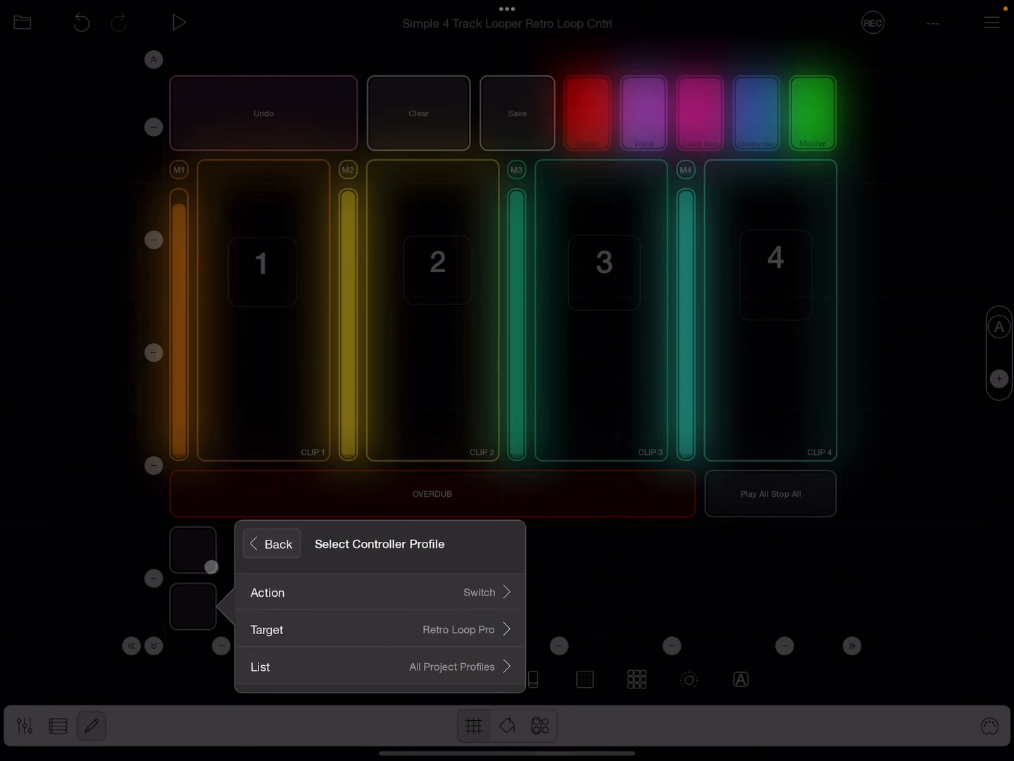
{"action": "left_click", "coordinate": [379, 592]}
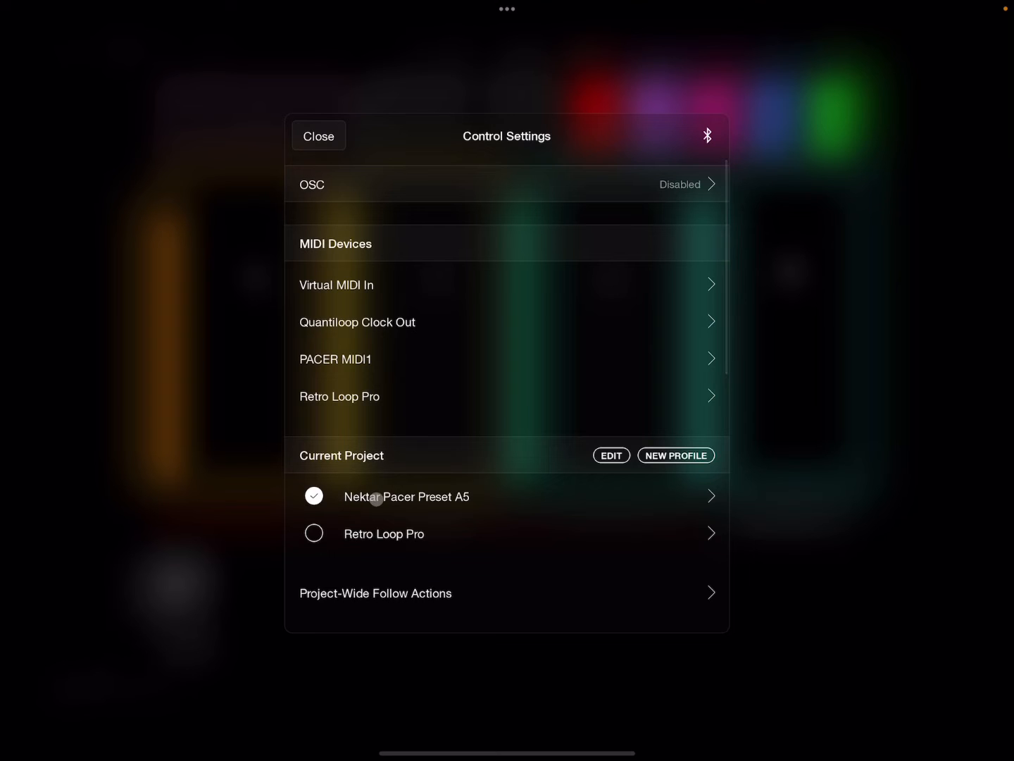
Step: Close Control Settings, trigger both profile buttons, then open Button 11's actions
{"action": "left_click", "coordinate": [319, 136]}
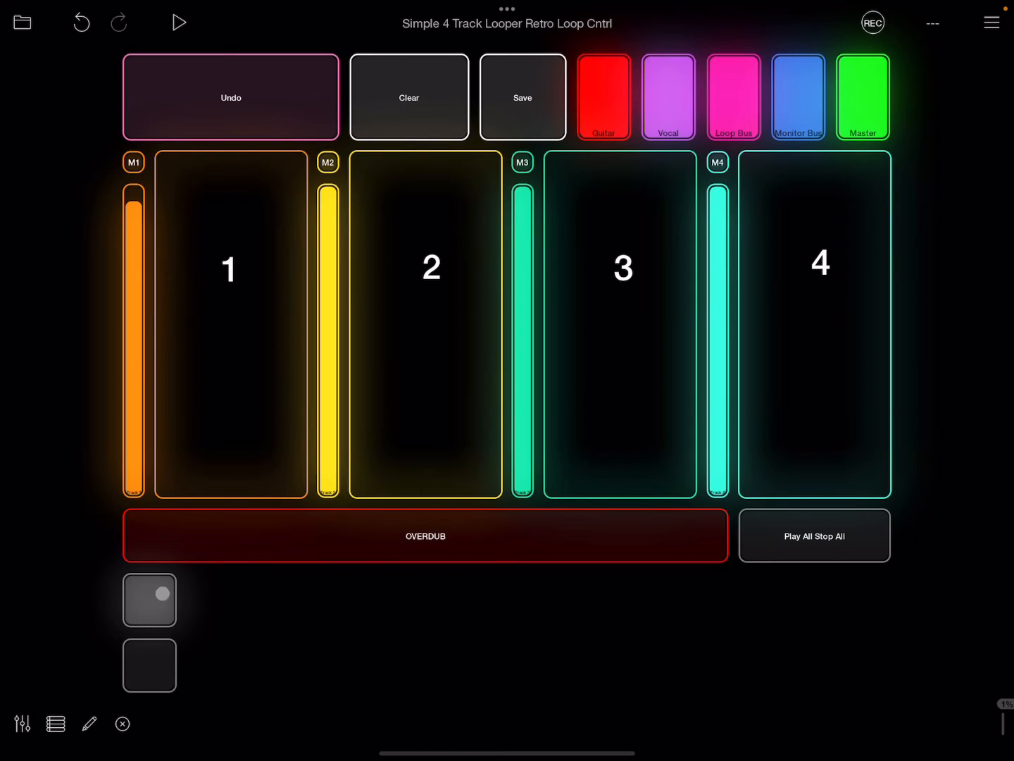
{"action": "left_click", "coordinate": [150, 600]}
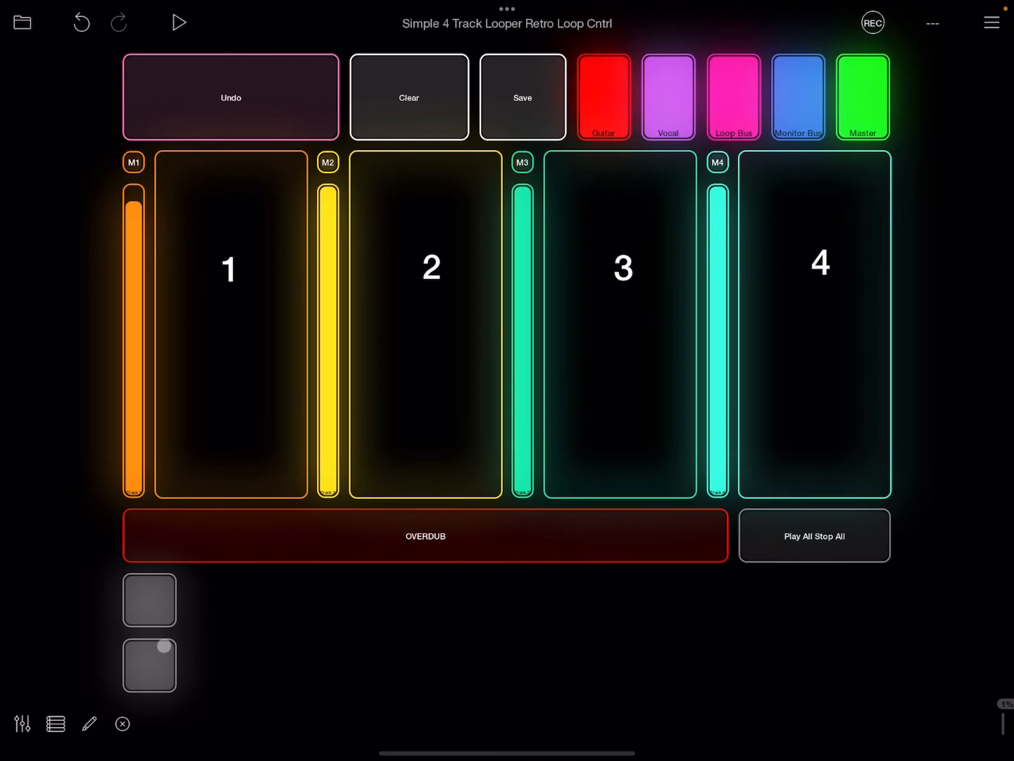
{"action": "left_click", "coordinate": [148, 665]}
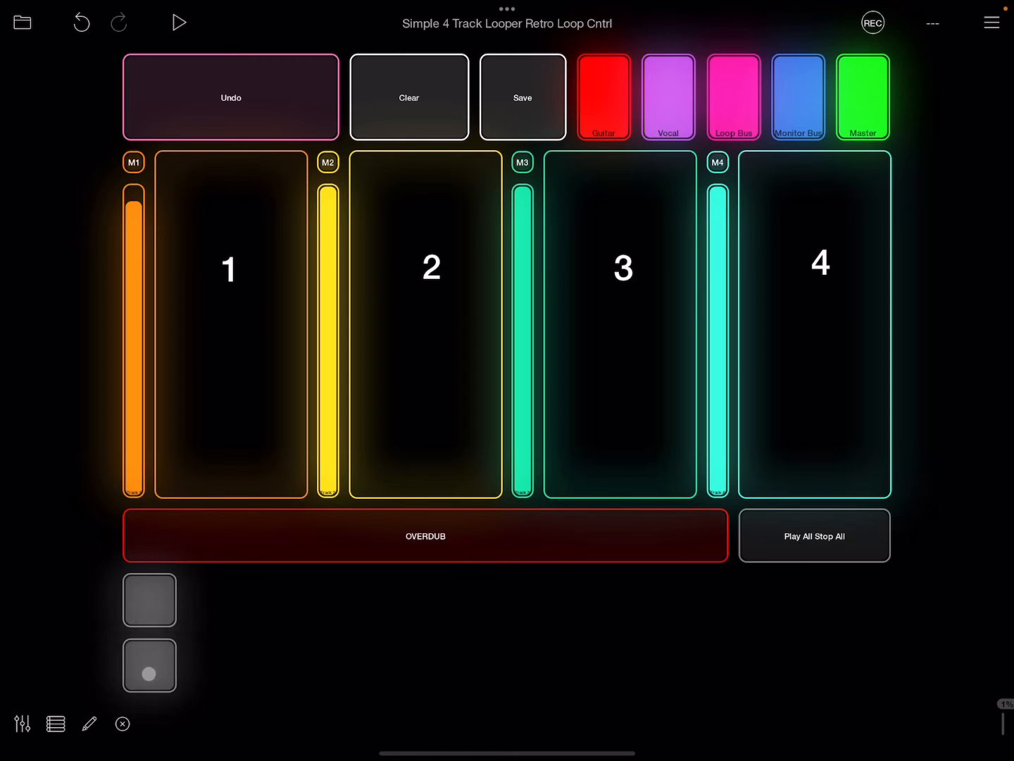
{"action": "left_click", "coordinate": [88, 724]}
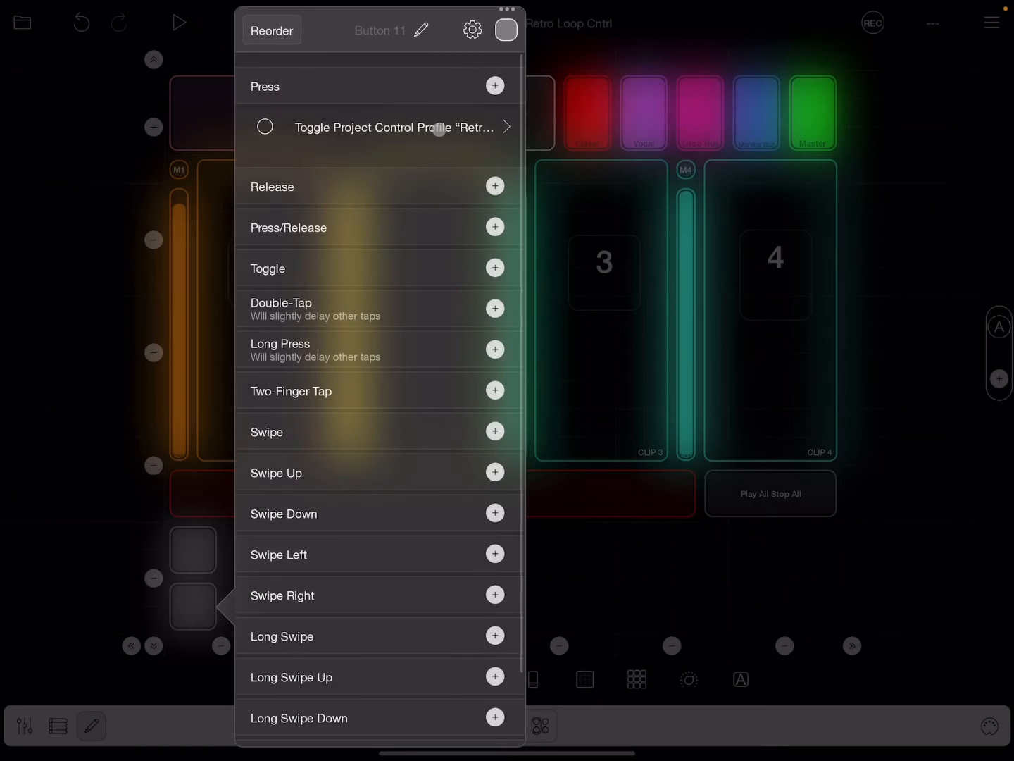
Step: Inspect the Toggle Project Control Profile action for Retro Loop Pro and close it
{"action": "left_click", "coordinate": [506, 126]}
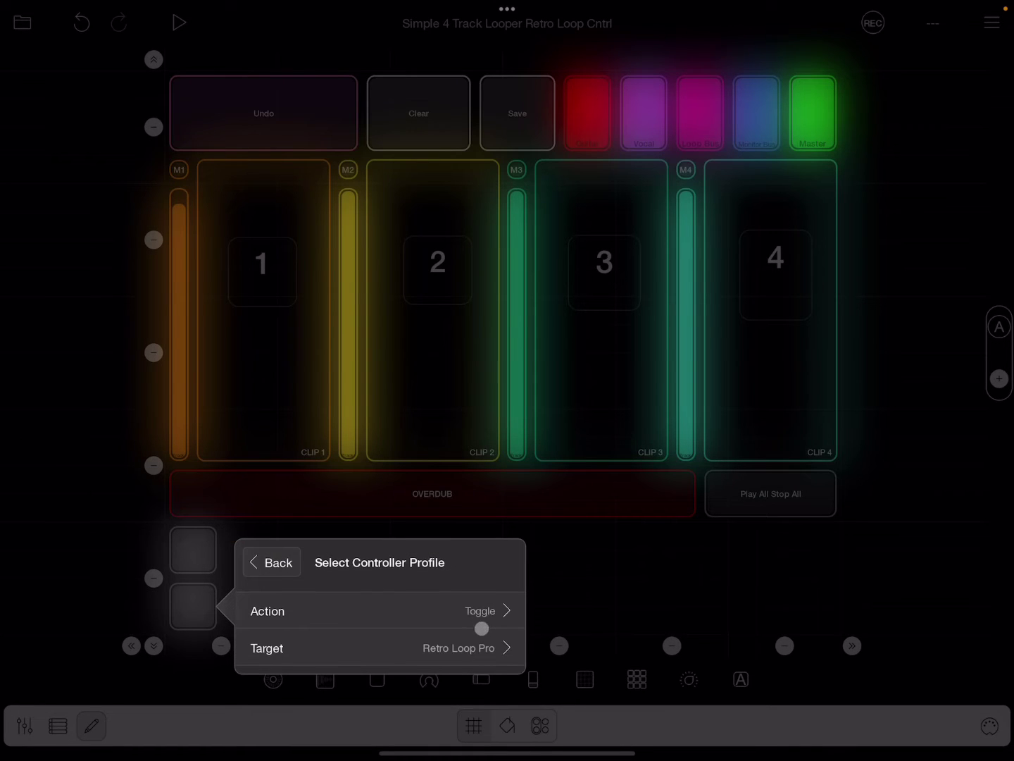
{"action": "left_click", "coordinate": [379, 610]}
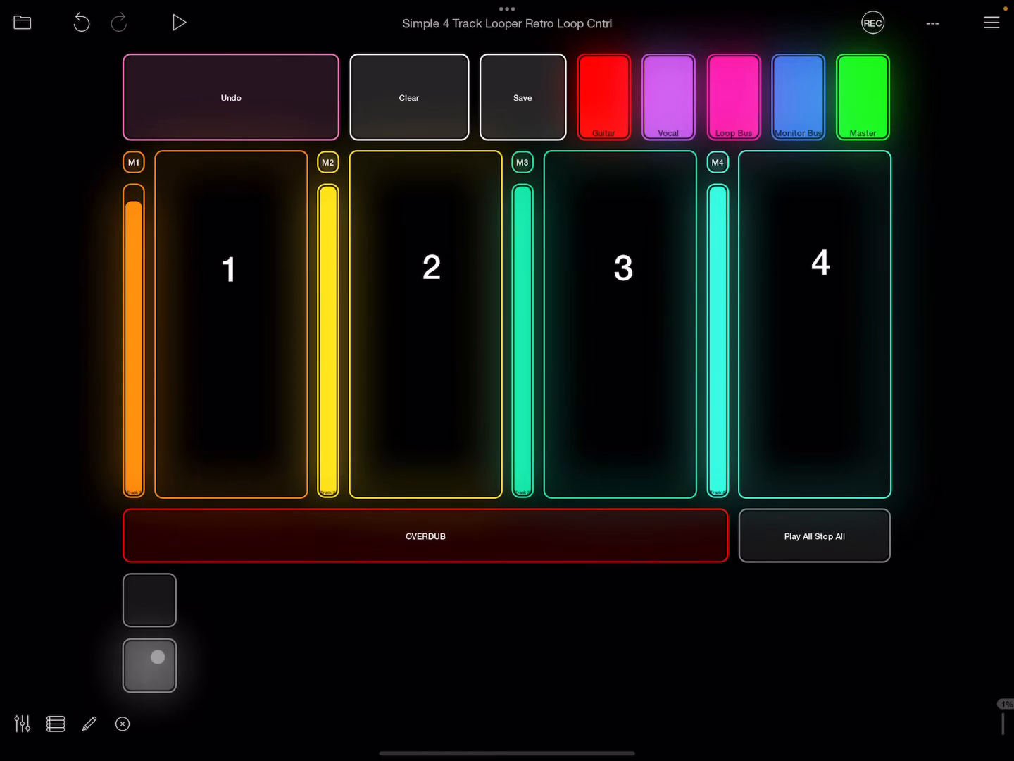
Step: Trigger the lower button and confirm Retro Loop Pro is the active profile in Control Settings
{"action": "left_click", "coordinate": [149, 600]}
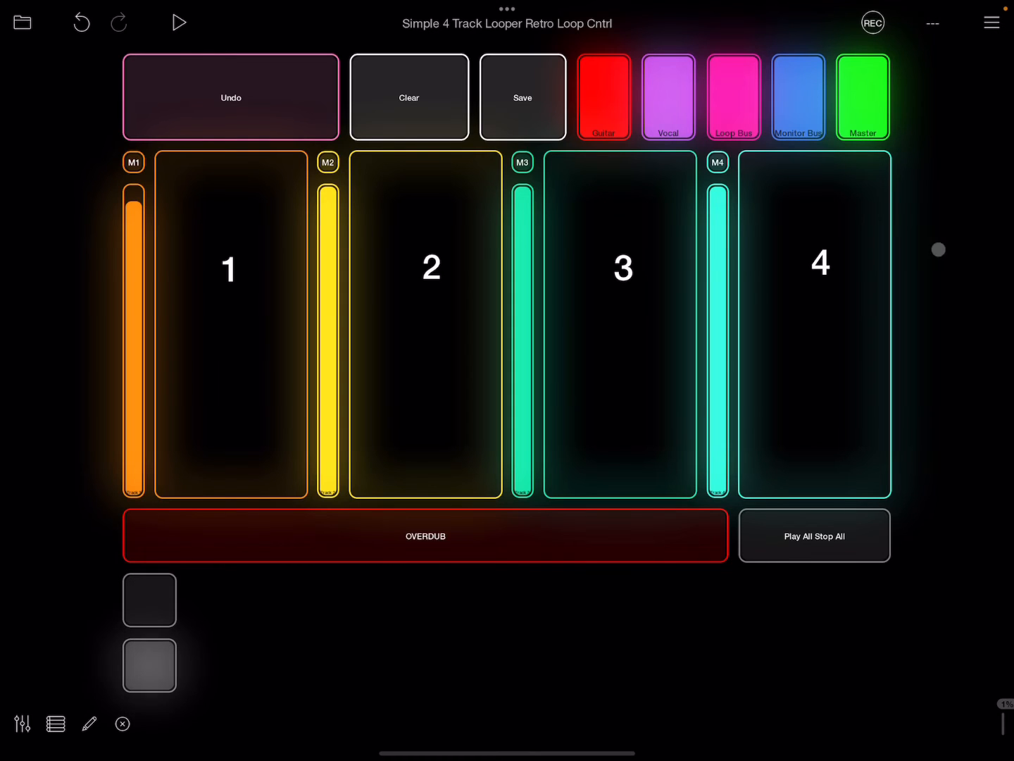
{"action": "left_click", "coordinate": [992, 21]}
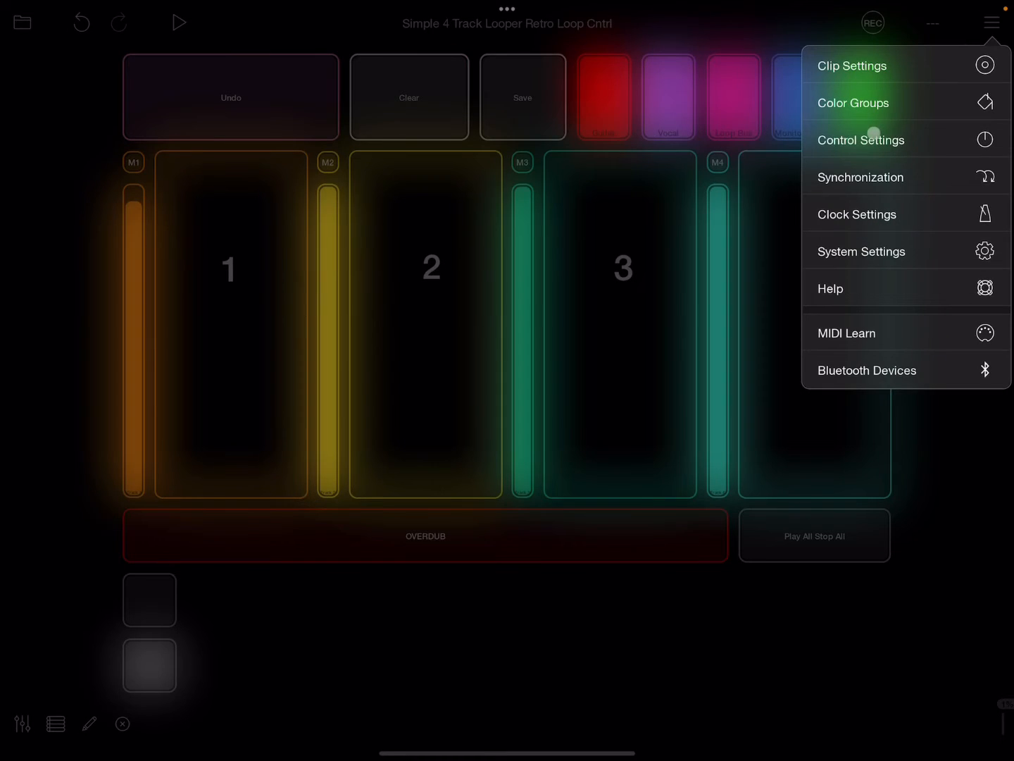
{"action": "left_click", "coordinate": [861, 139]}
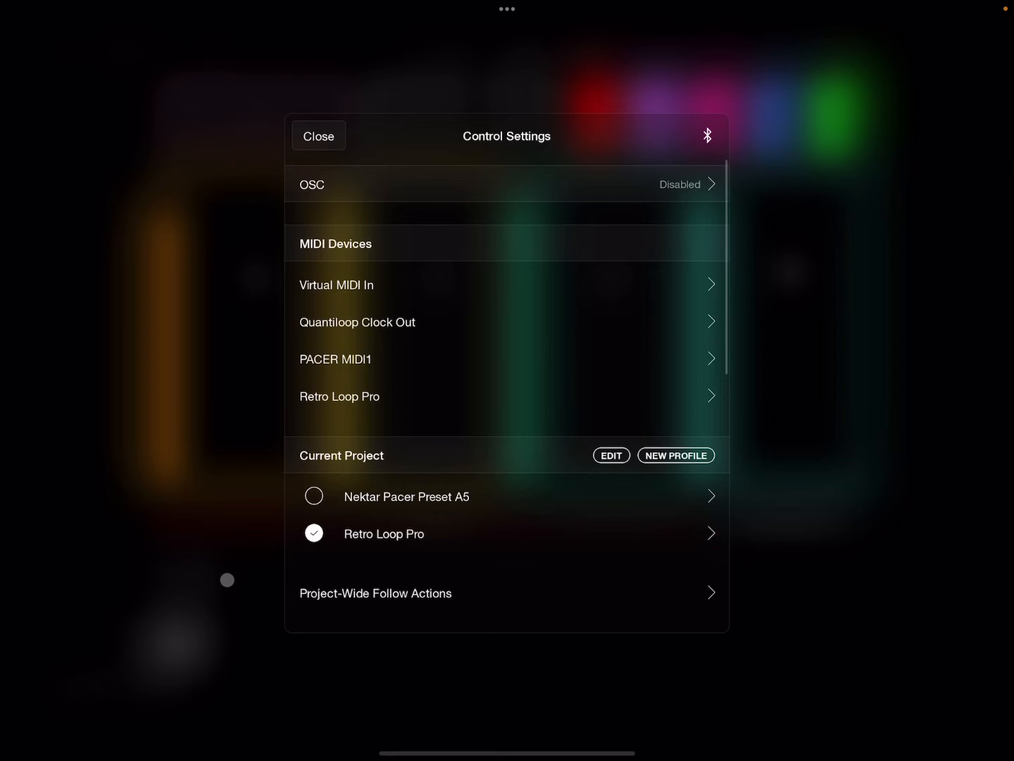
{"action": "left_click", "coordinate": [319, 135]}
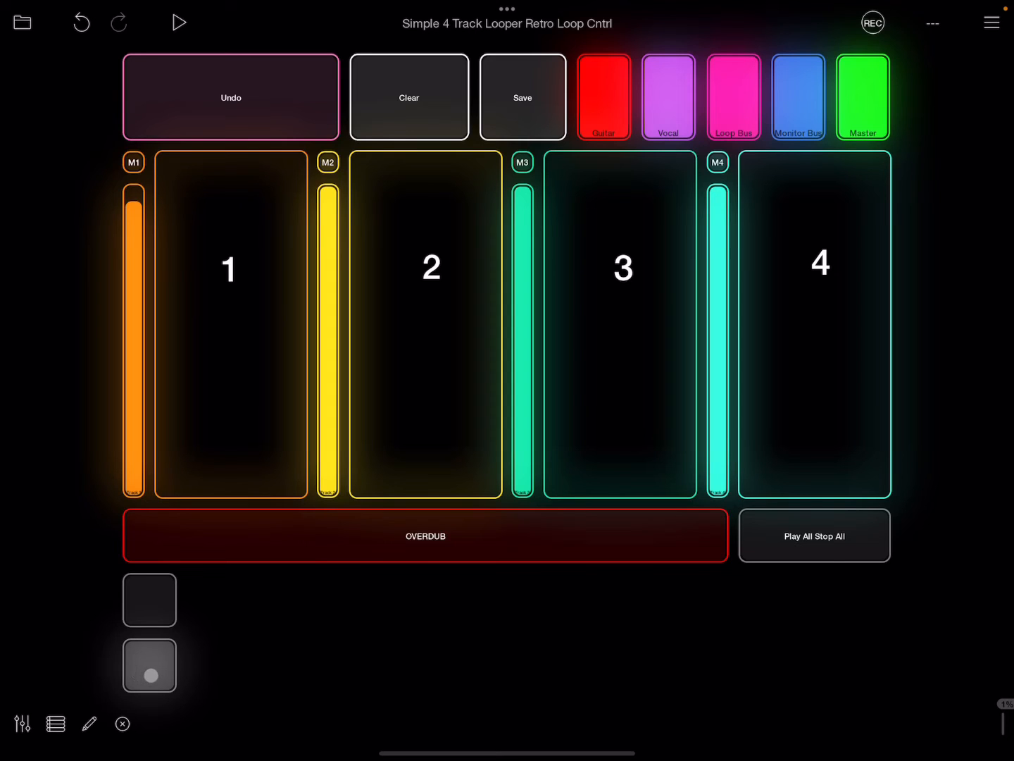
Step: Alternate the two profile buttons to switch between controller profiles, then enter edit mode
{"action": "left_click", "coordinate": [149, 600]}
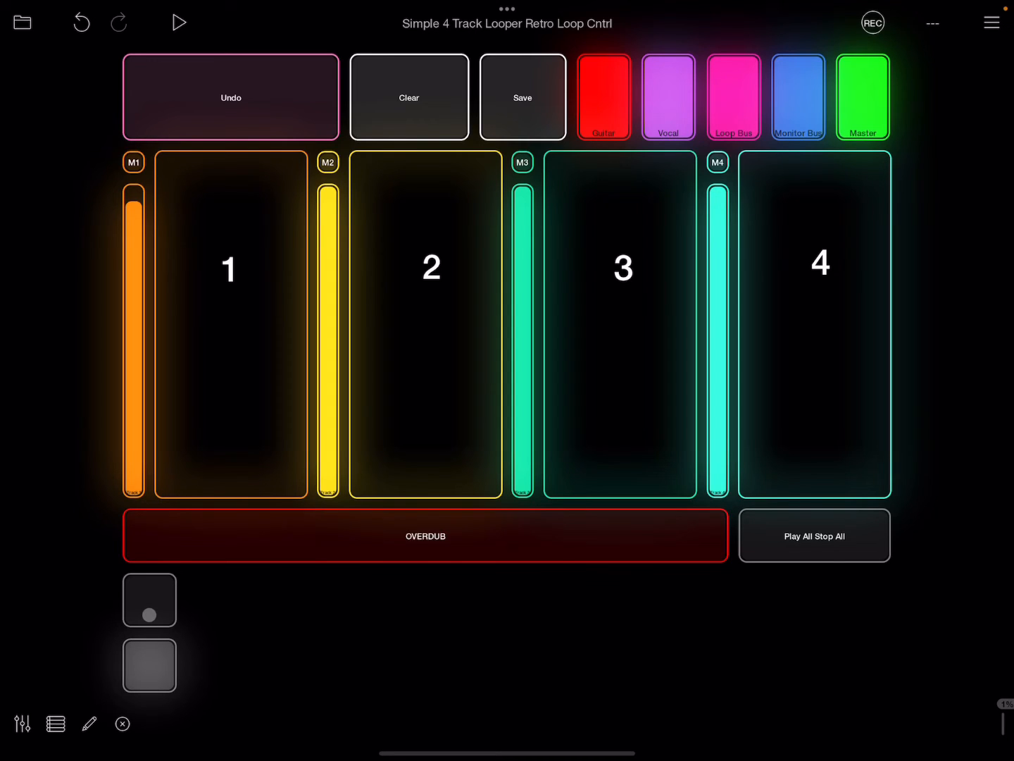
{"action": "left_click", "coordinate": [149, 666]}
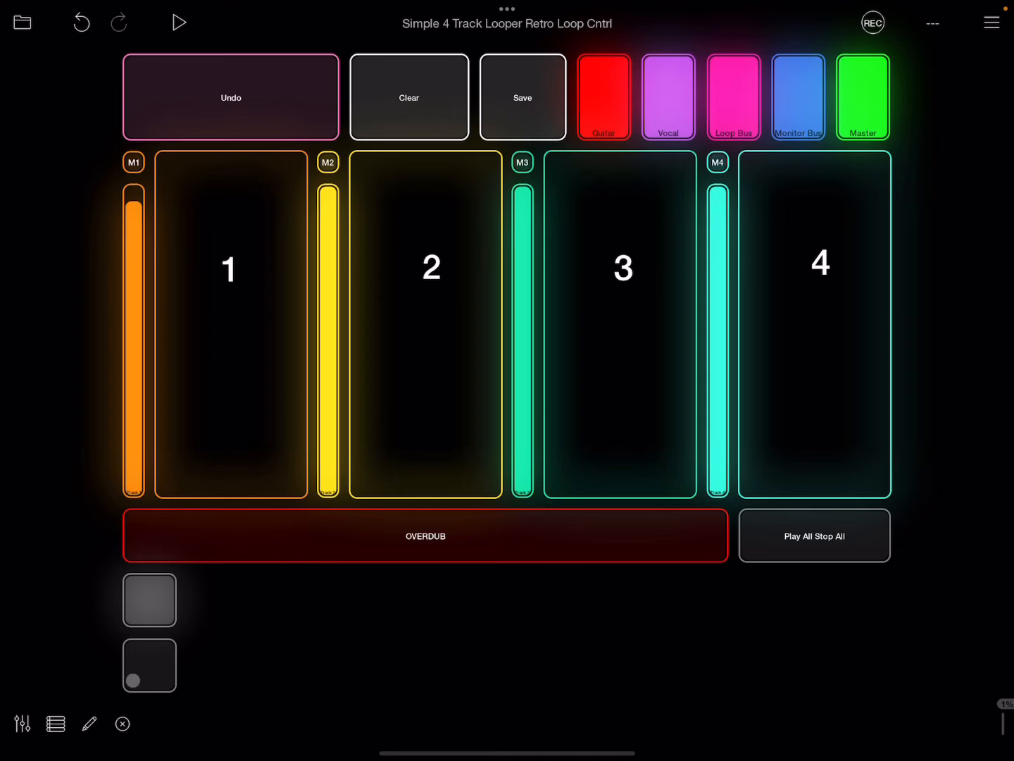
{"action": "left_click", "coordinate": [148, 665]}
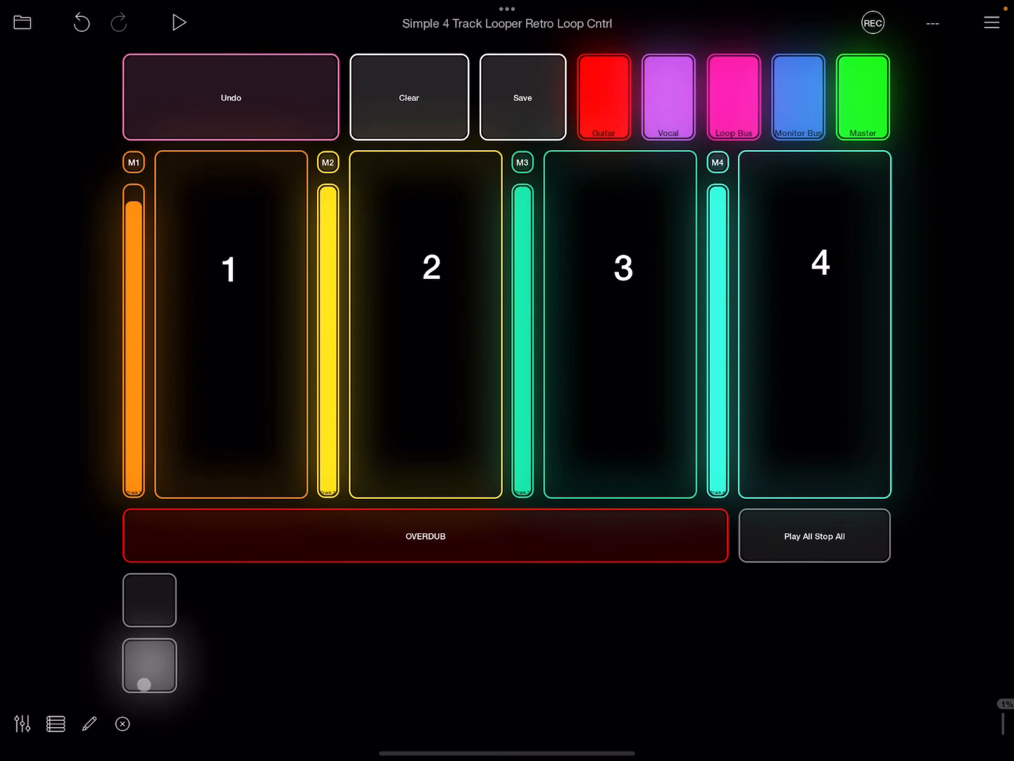
{"action": "mouse_move", "coordinate": [248, 631]}
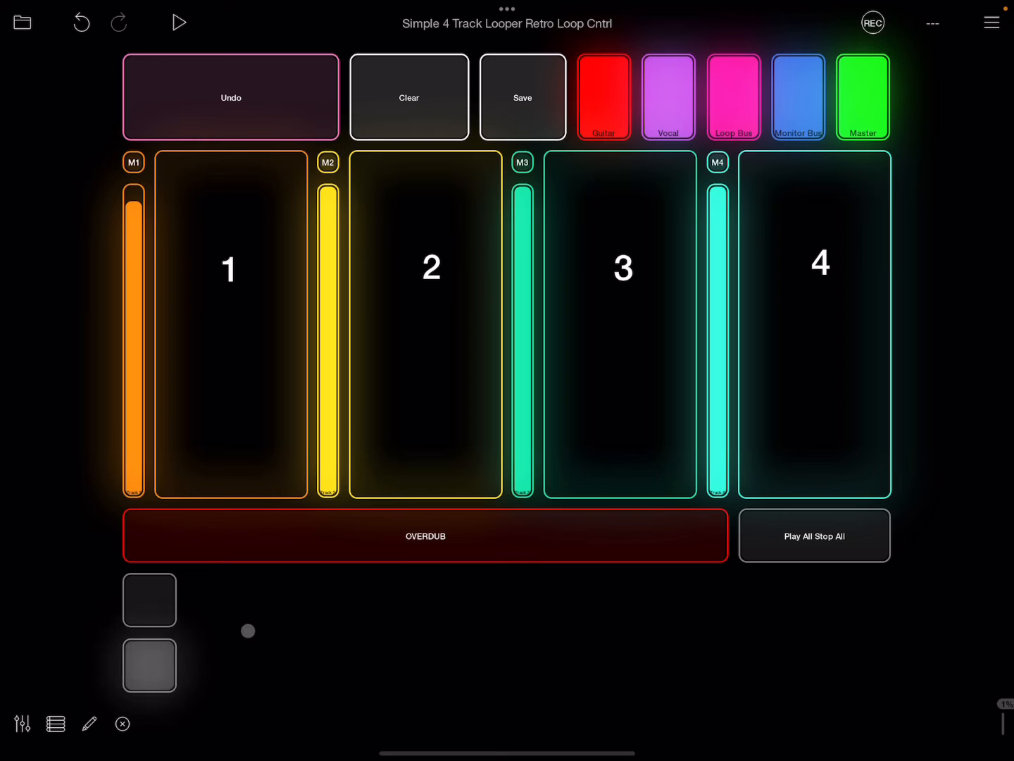
{"action": "mouse_move", "coordinate": [89, 656]}
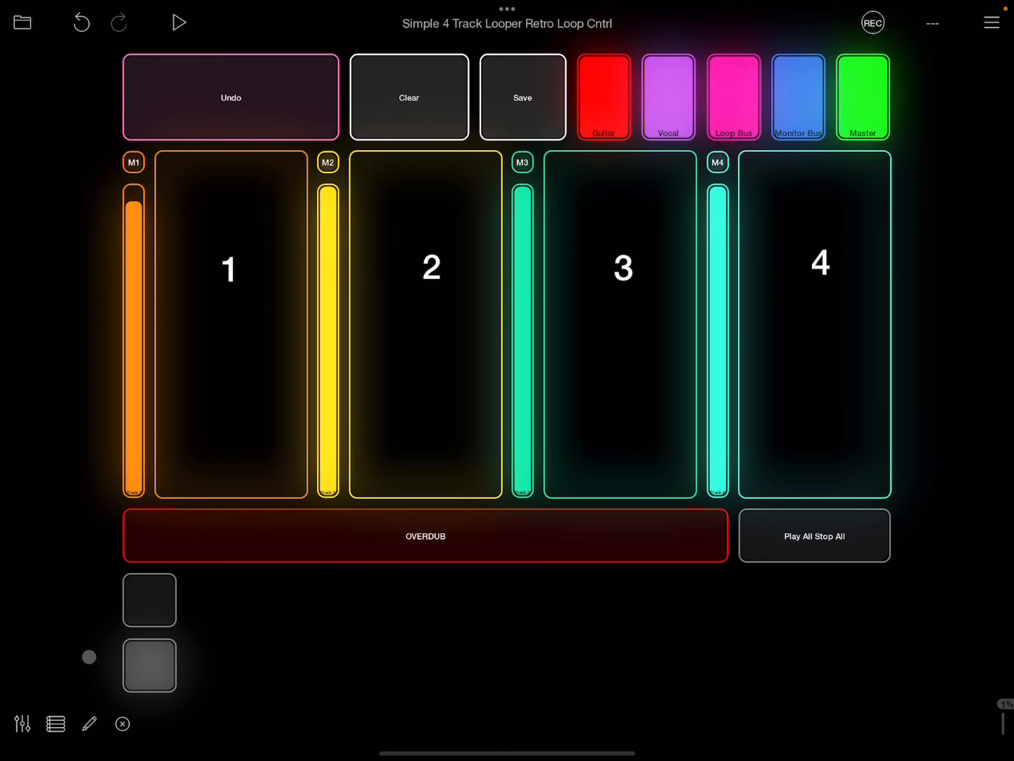
{"action": "left_click", "coordinate": [89, 724]}
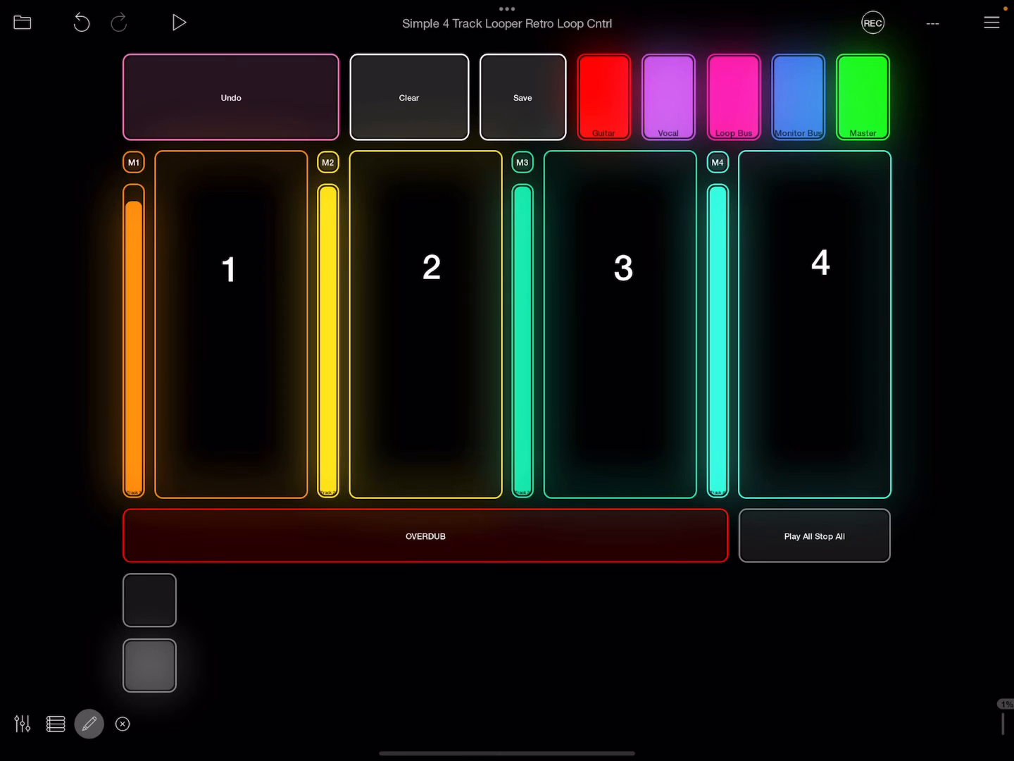
Step: Load the Ain't No Sunshine project from the project browser
{"action": "left_click", "coordinate": [22, 21]}
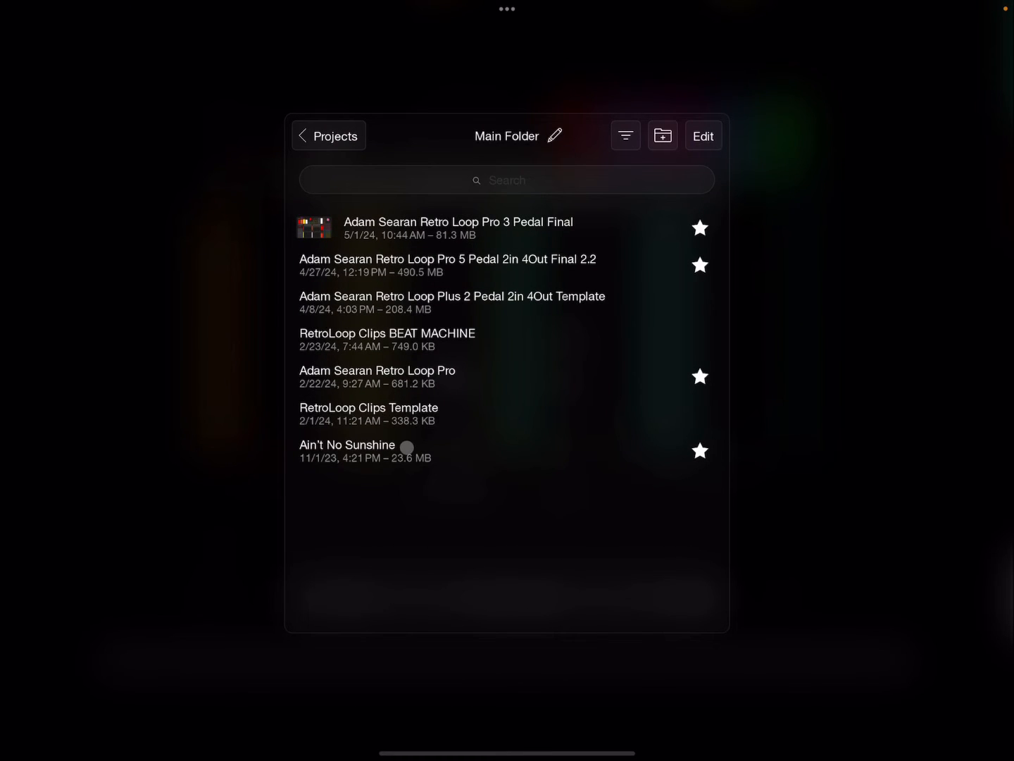
{"action": "mouse_move", "coordinate": [457, 554]}
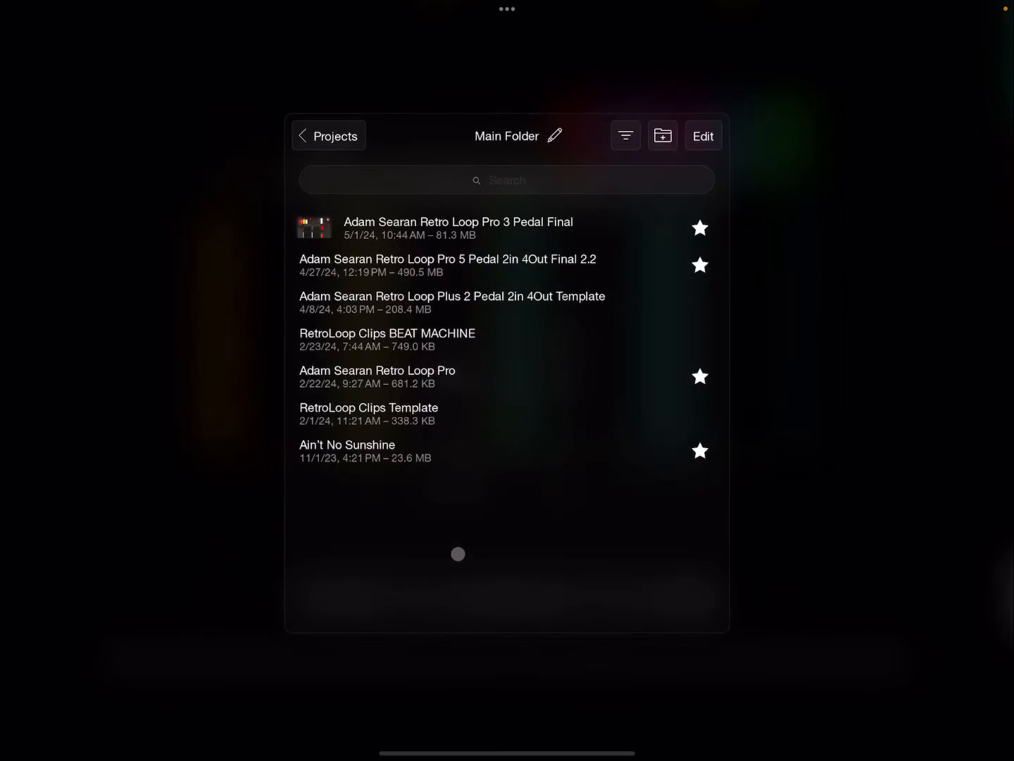
{"action": "left_click", "coordinate": [365, 450]}
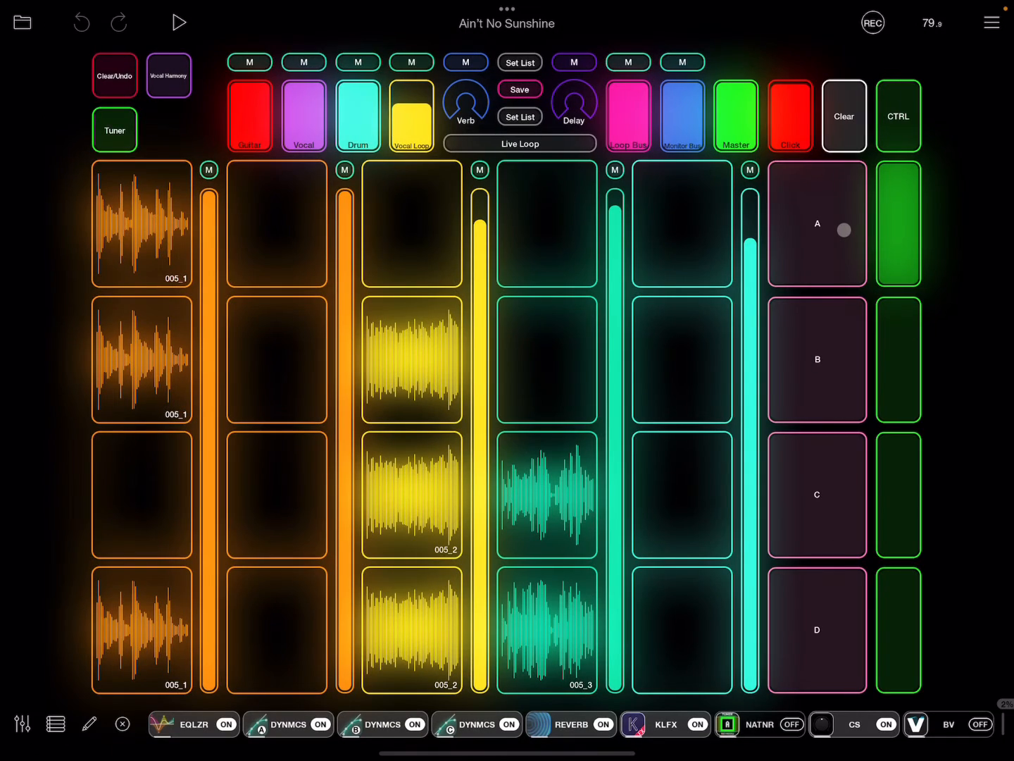
{"action": "left_click", "coordinate": [178, 21]}
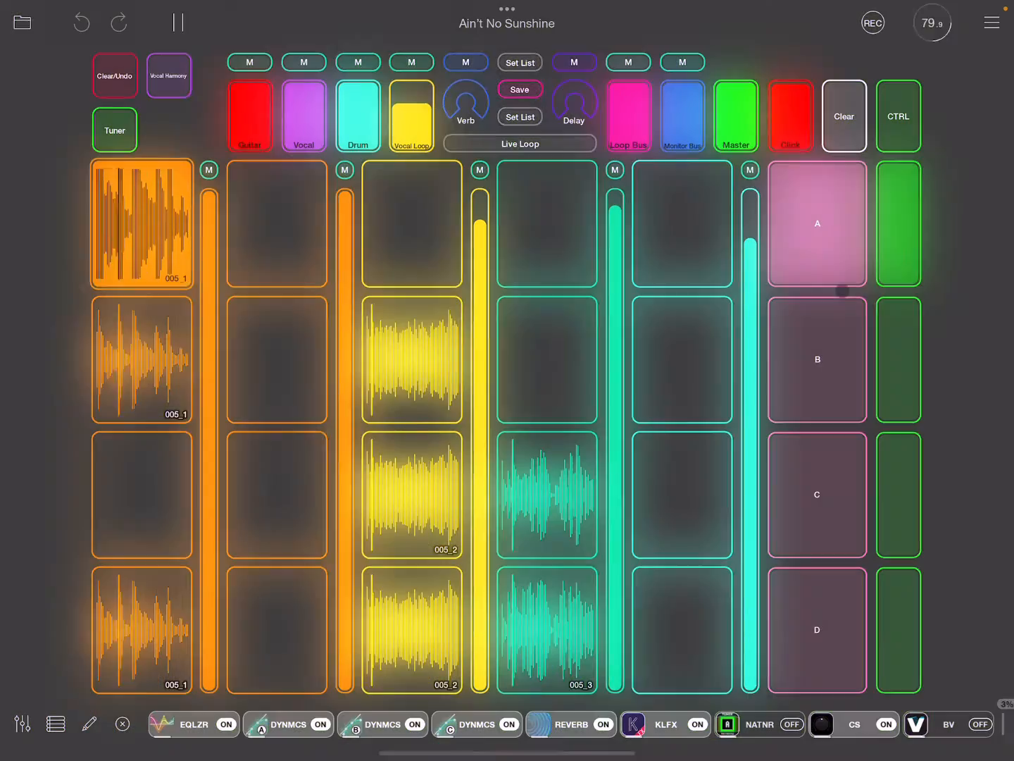
{"action": "left_click", "coordinate": [817, 358]}
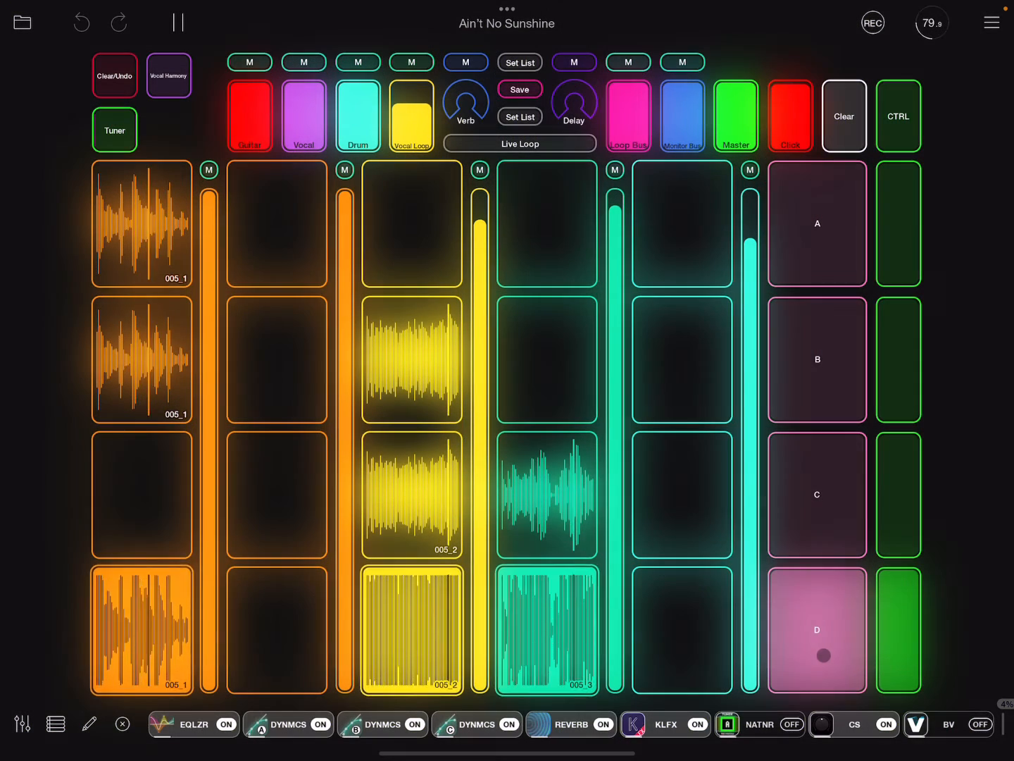
{"action": "left_click", "coordinate": [178, 22]}
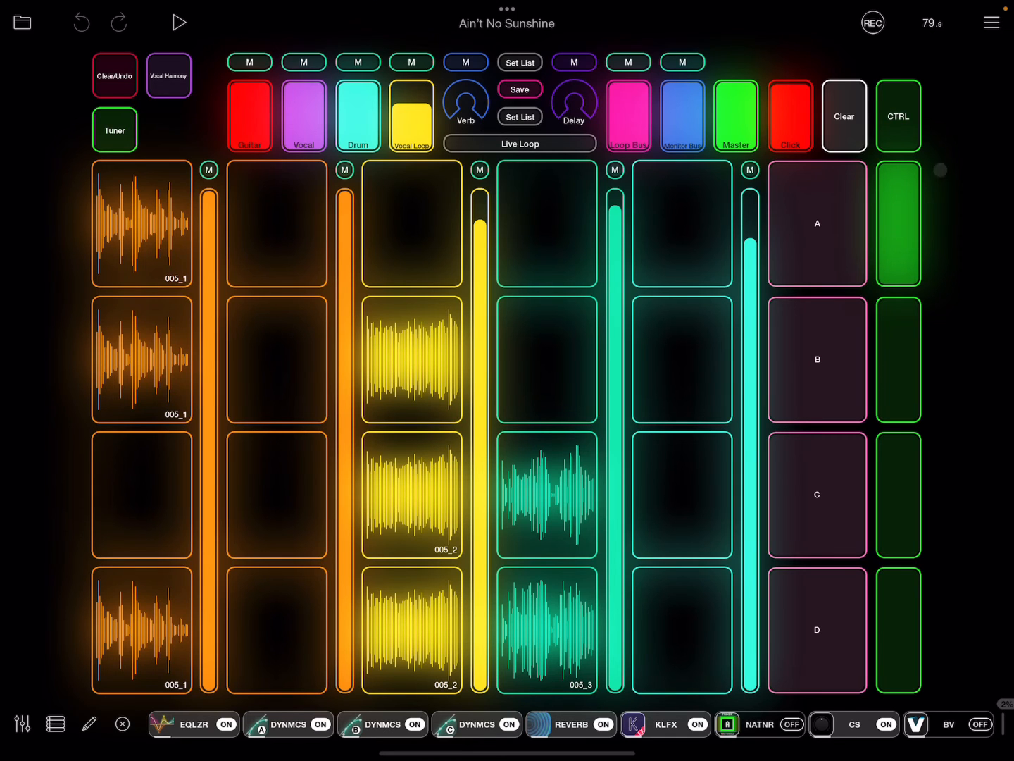
Step: Open Control Settings to view the four Retro Loop Micro Abelton profiles
{"action": "left_click", "coordinate": [992, 22]}
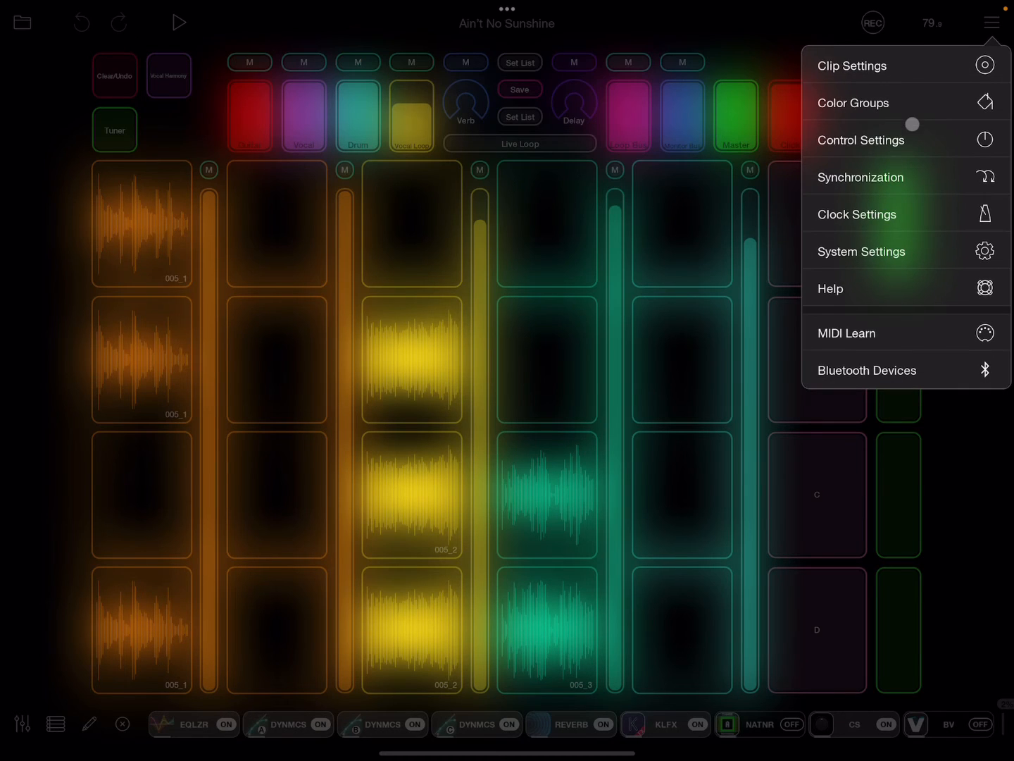
{"action": "left_click", "coordinate": [860, 141]}
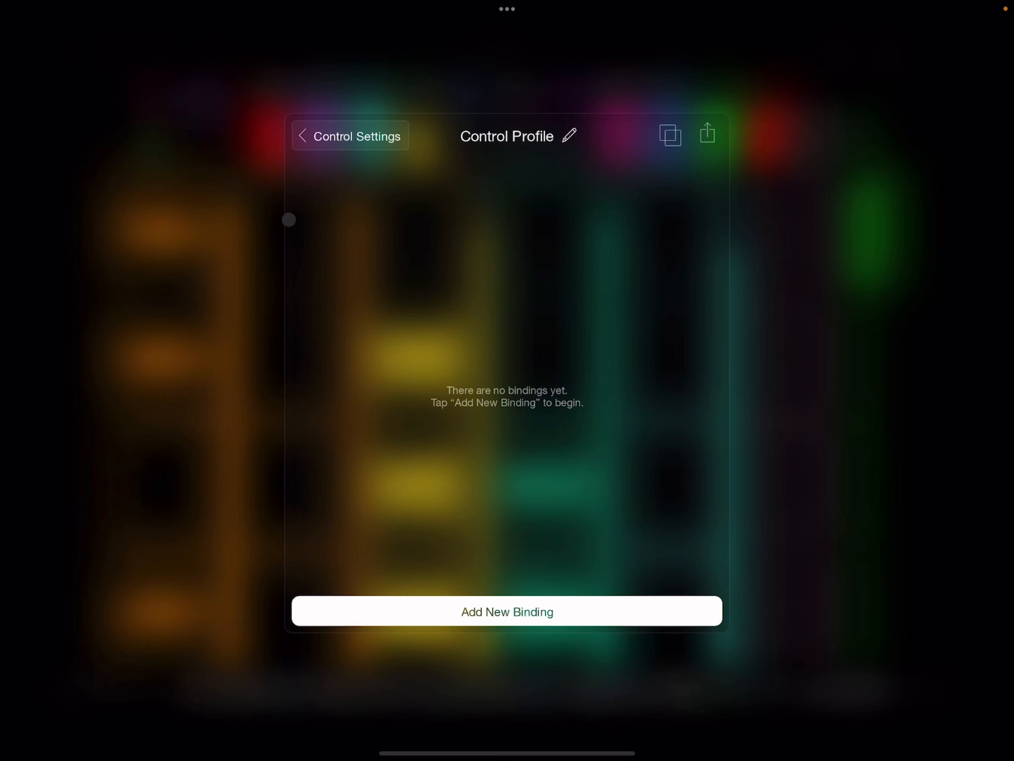
{"action": "left_click", "coordinate": [349, 135]}
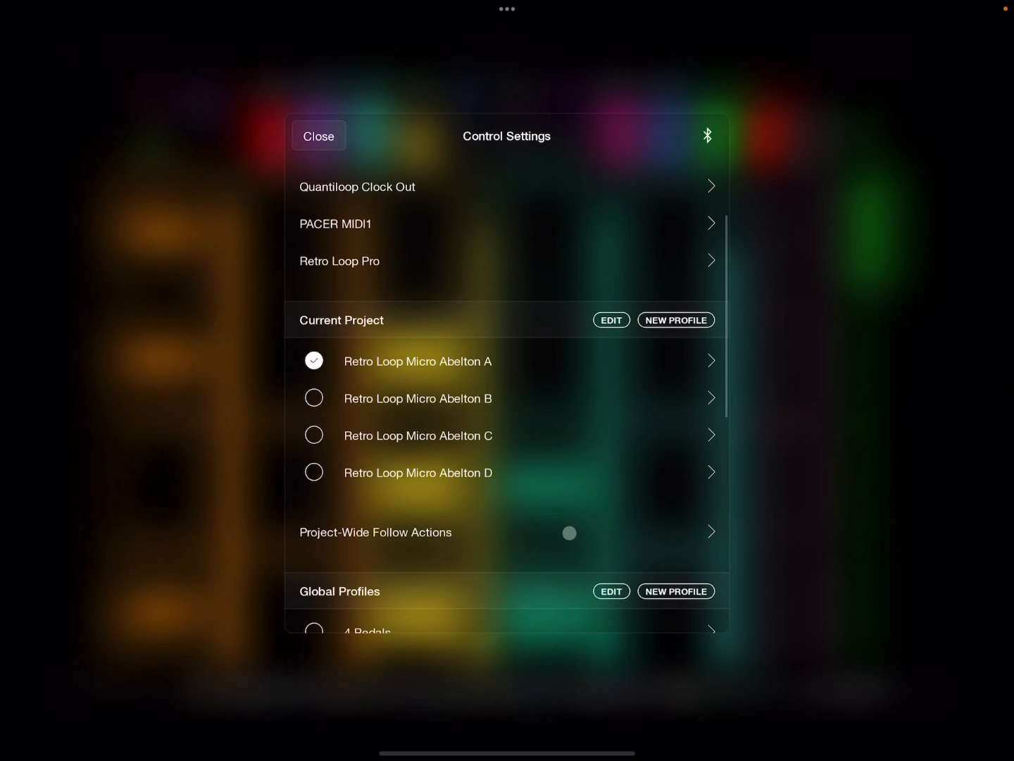
Step: Scroll the control settings to the Global Profiles list, where Default is active
{"action": "scroll", "scroll_direction": "down", "scroll_amount": 3}
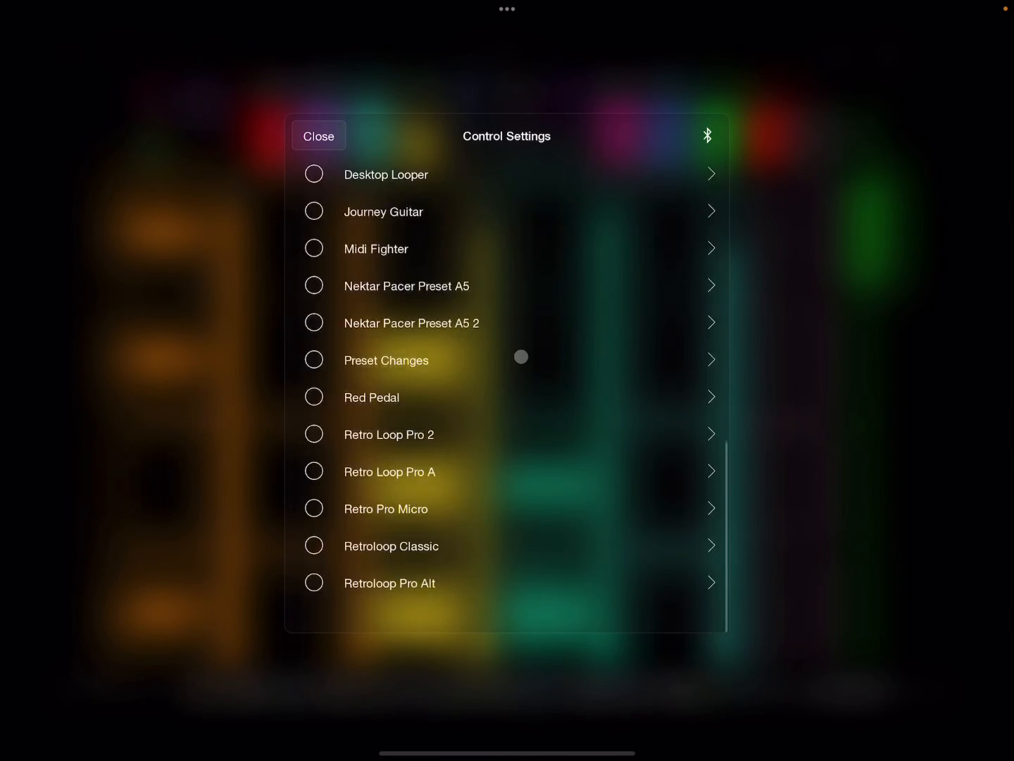
{"action": "scroll", "scroll_direction": "down", "scroll_amount": 3}
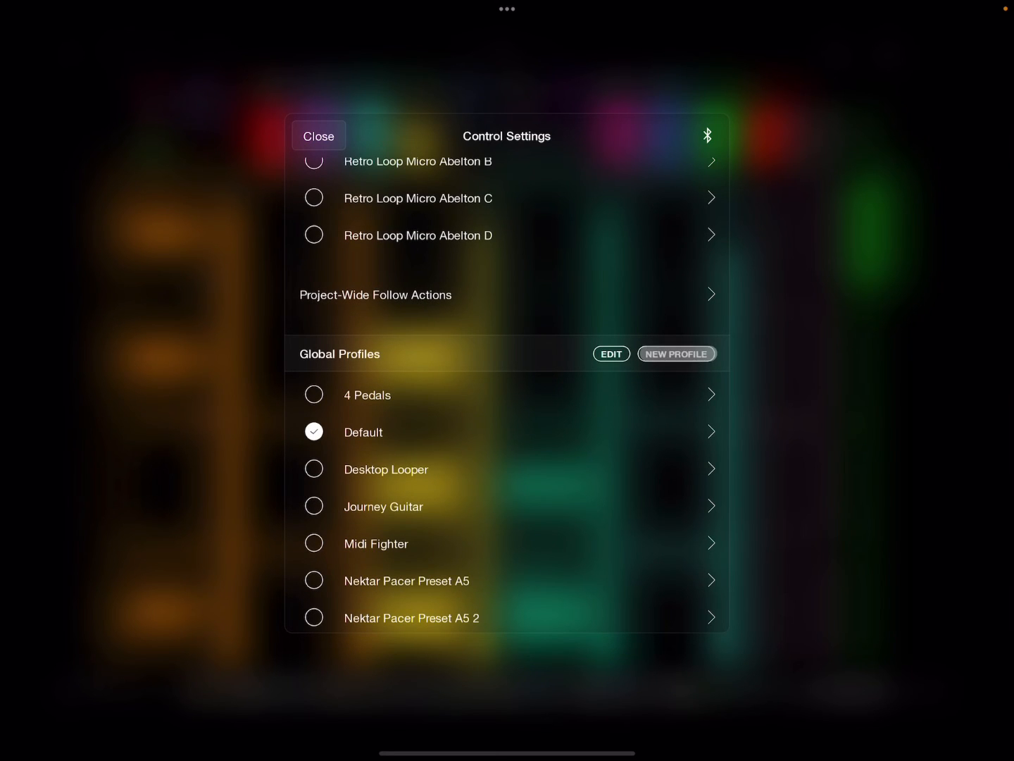
{"action": "scroll", "scroll_direction": "down", "scroll_amount": 3}
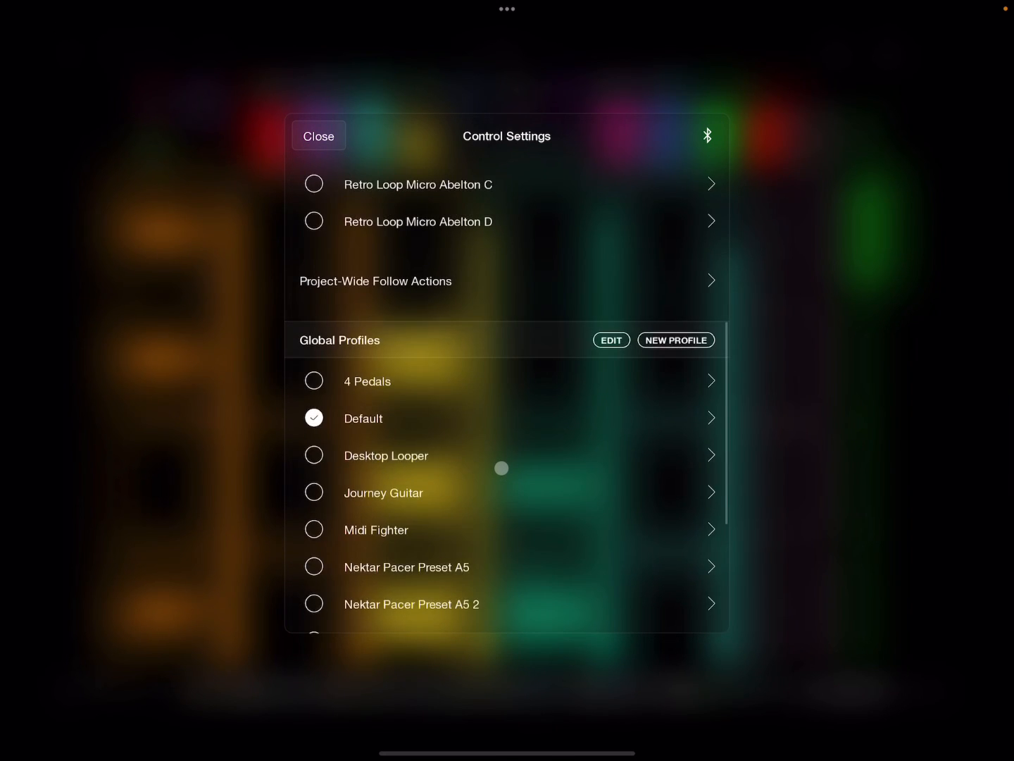
{"action": "scroll", "scroll_direction": "up", "scroll_amount": 3}
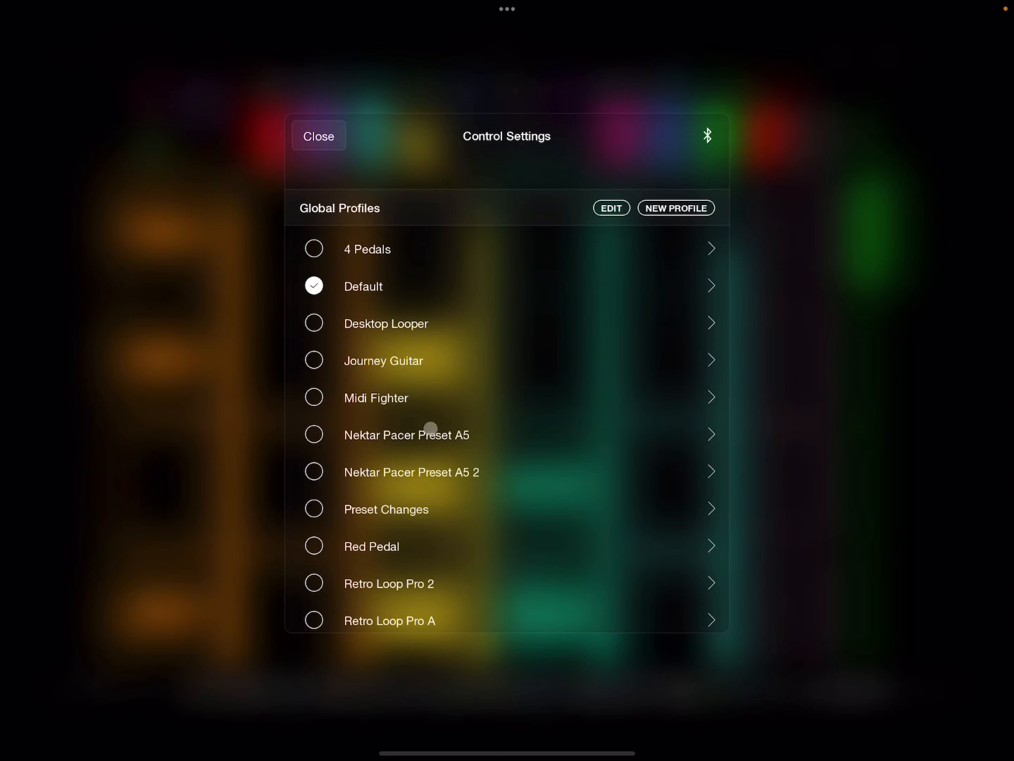
{"action": "mouse_move", "coordinate": [414, 444]}
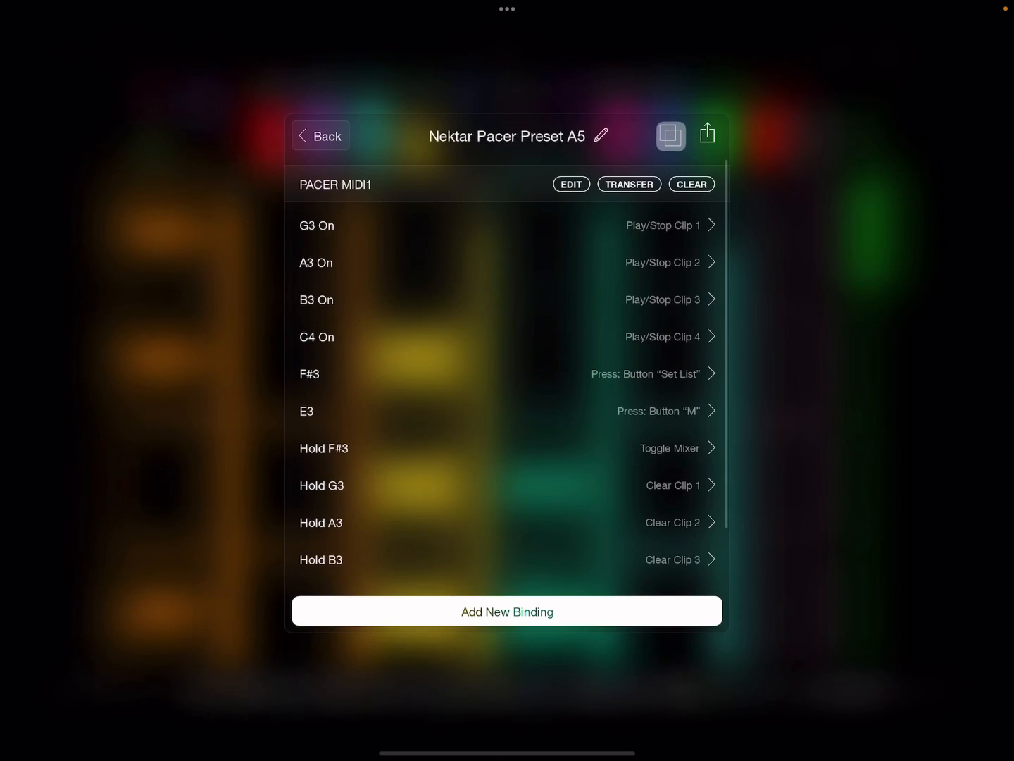
Step: Leave the profile and close Control Settings, back to the Ain't No Sunshine layout
{"action": "left_click", "coordinate": [669, 135]}
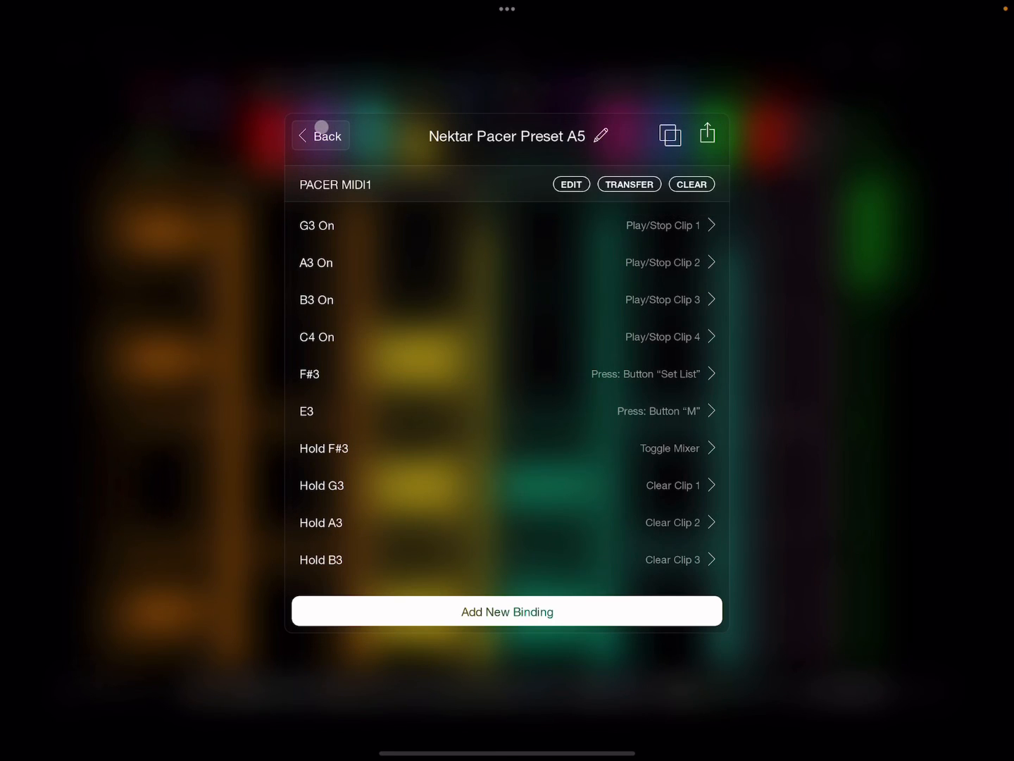
{"action": "left_click", "coordinate": [320, 134]}
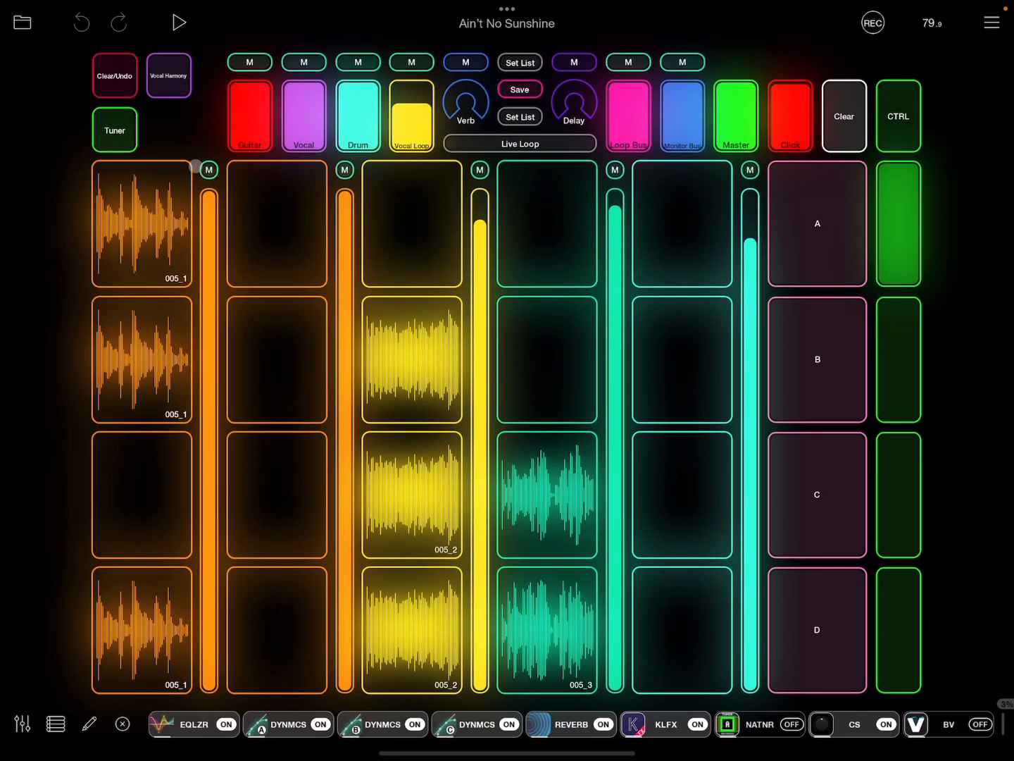